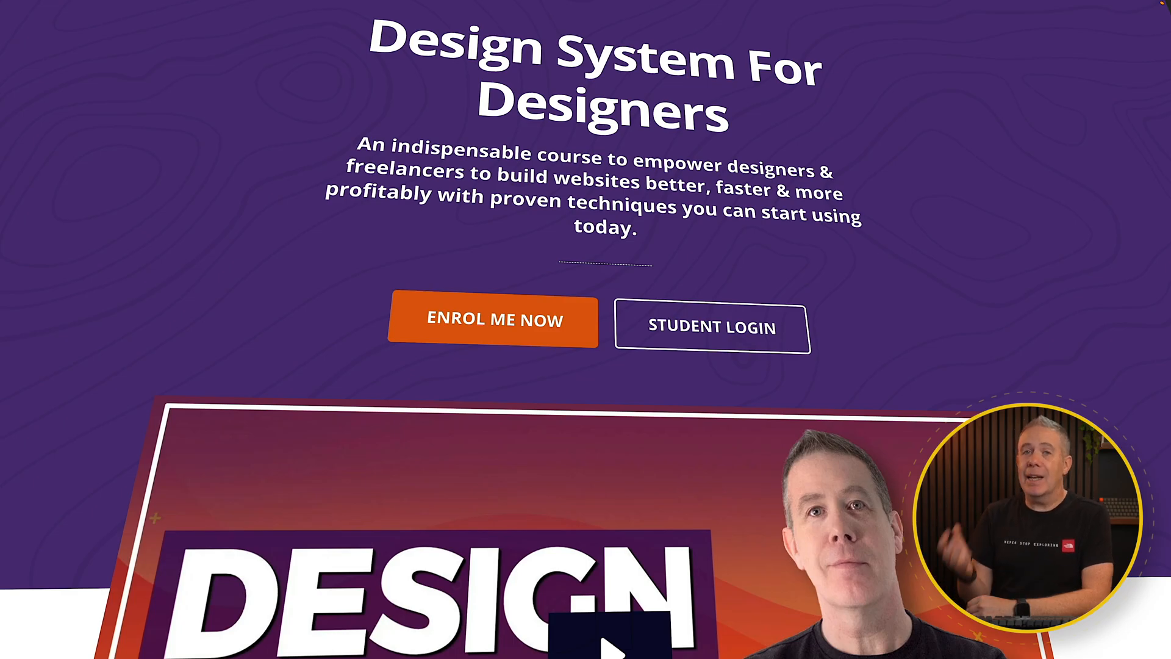
pyautogui.moveTo(493, 321)
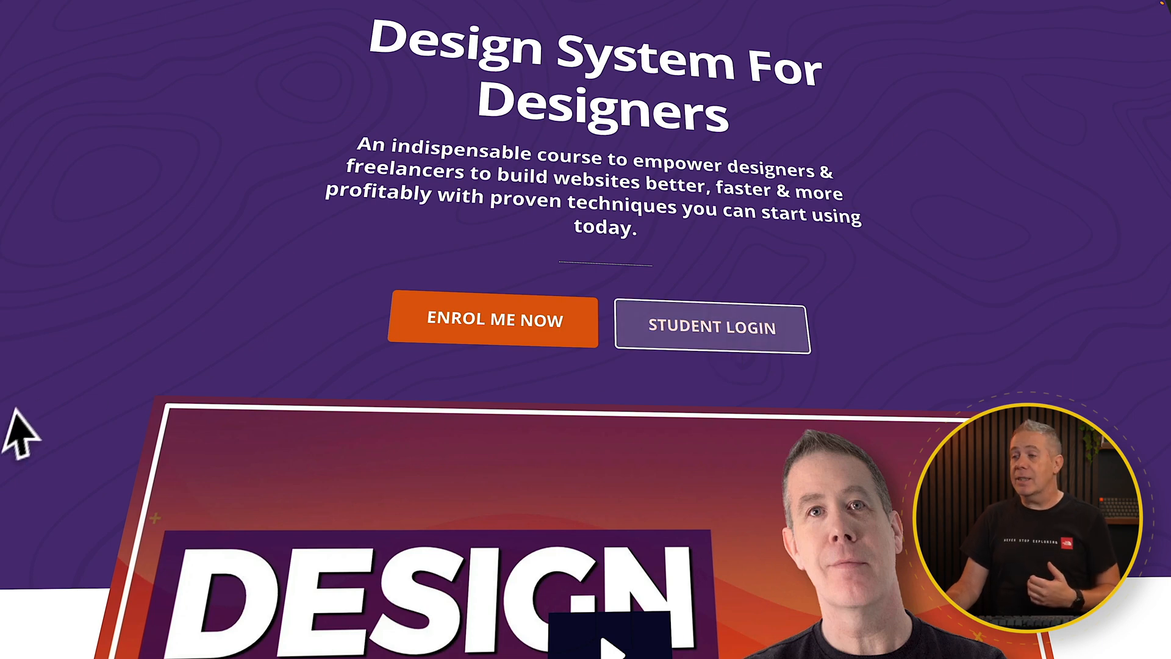
# Scroll past the Design System For Designers landing page toward the Local homepage.
pyautogui.scroll(-3)
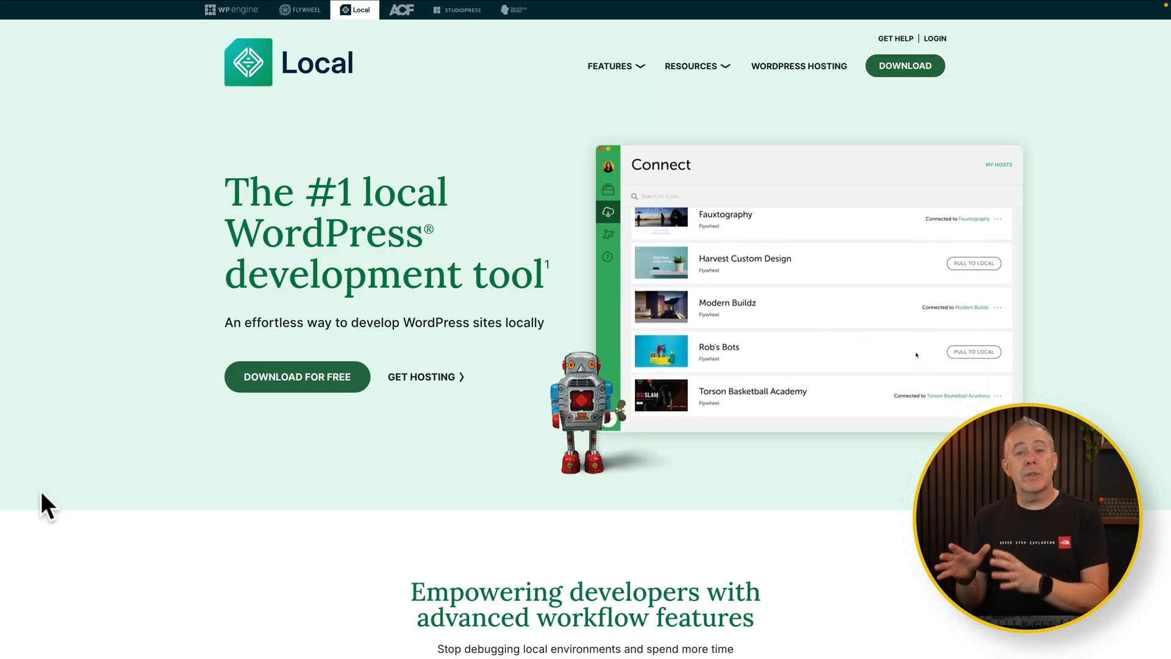
pyautogui.click(973, 352)
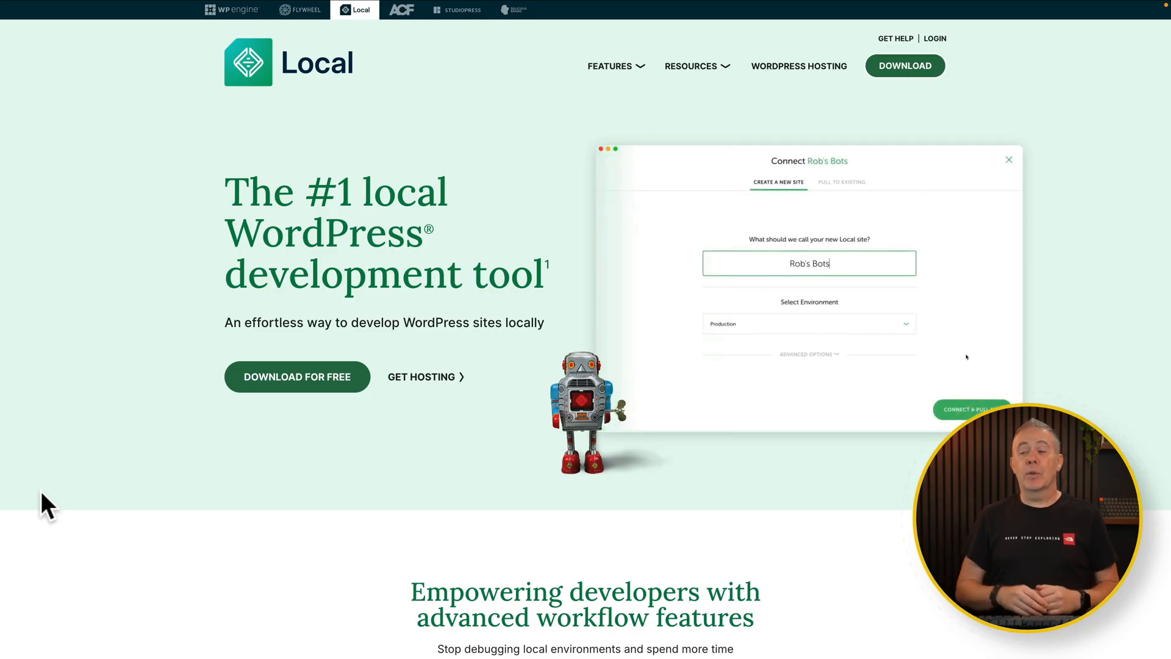
pyautogui.click(972, 409)
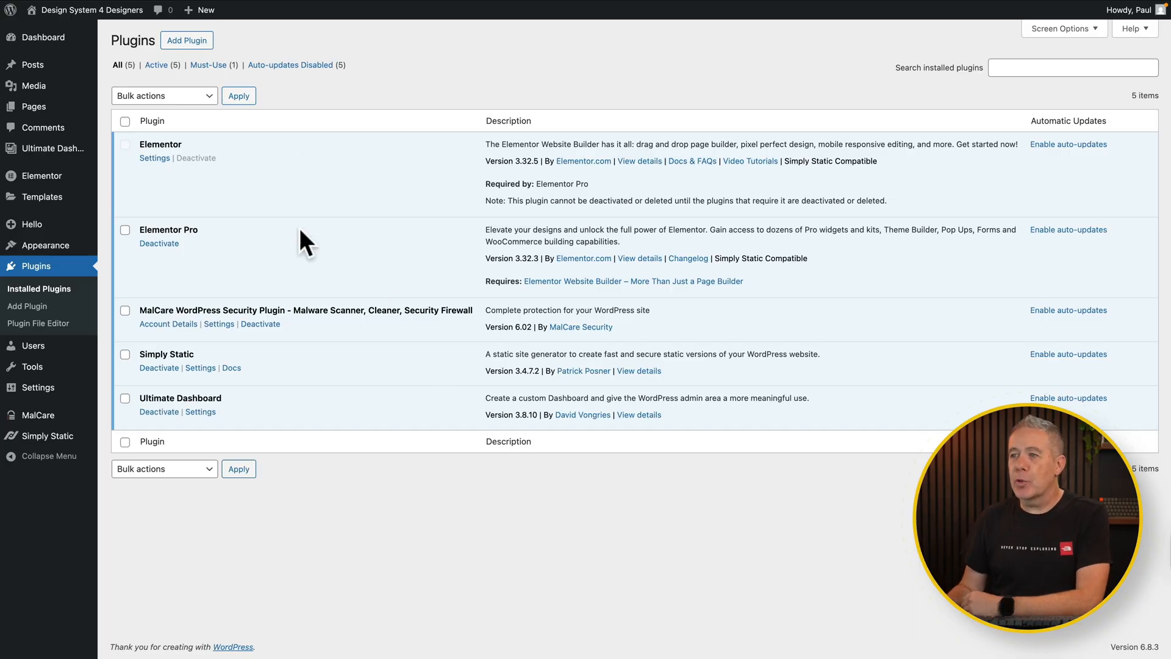
pyautogui.moveTo(321, 362)
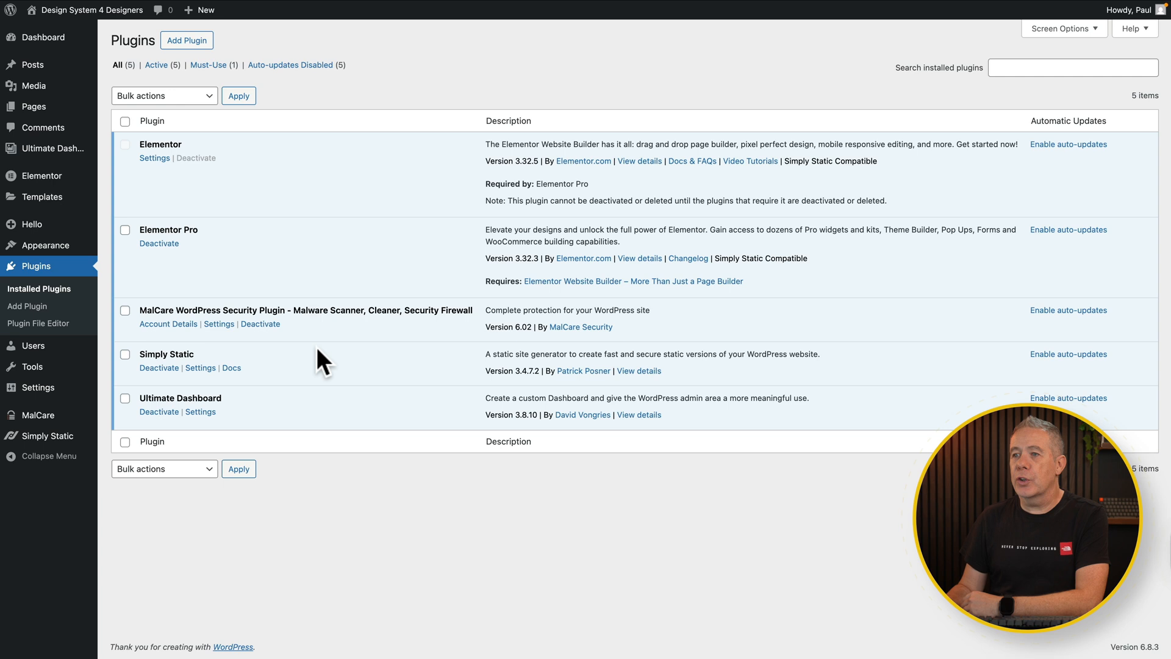
pyautogui.moveTo(232, 366)
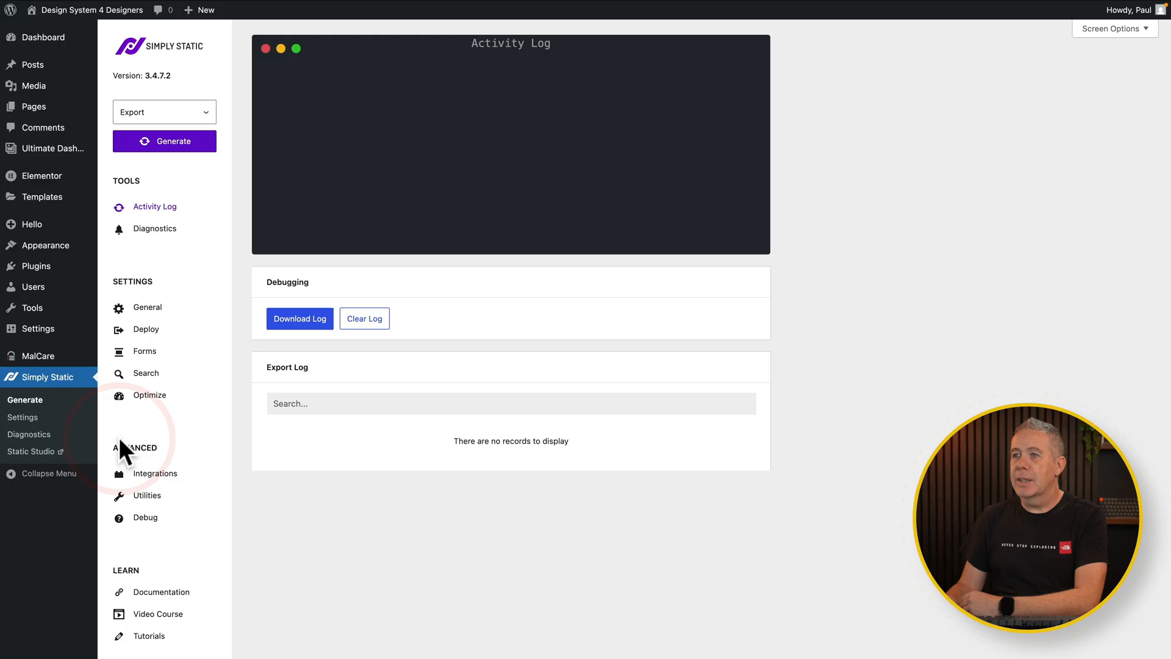
pyautogui.moveTo(210, 256)
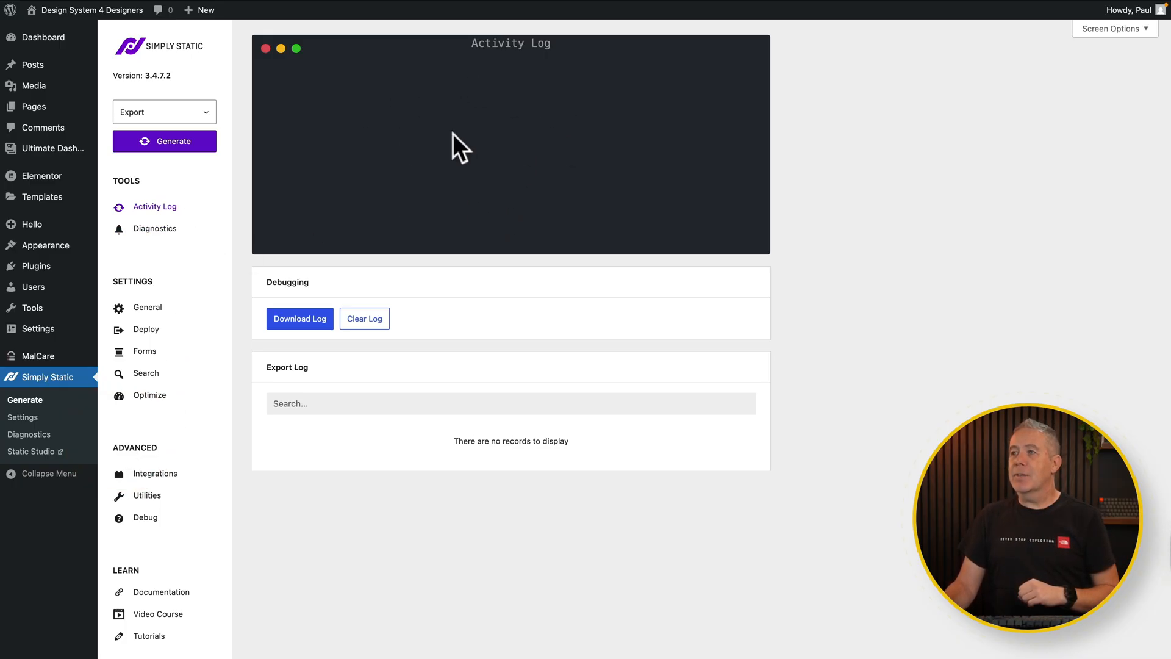
pyautogui.moveTo(430, 196)
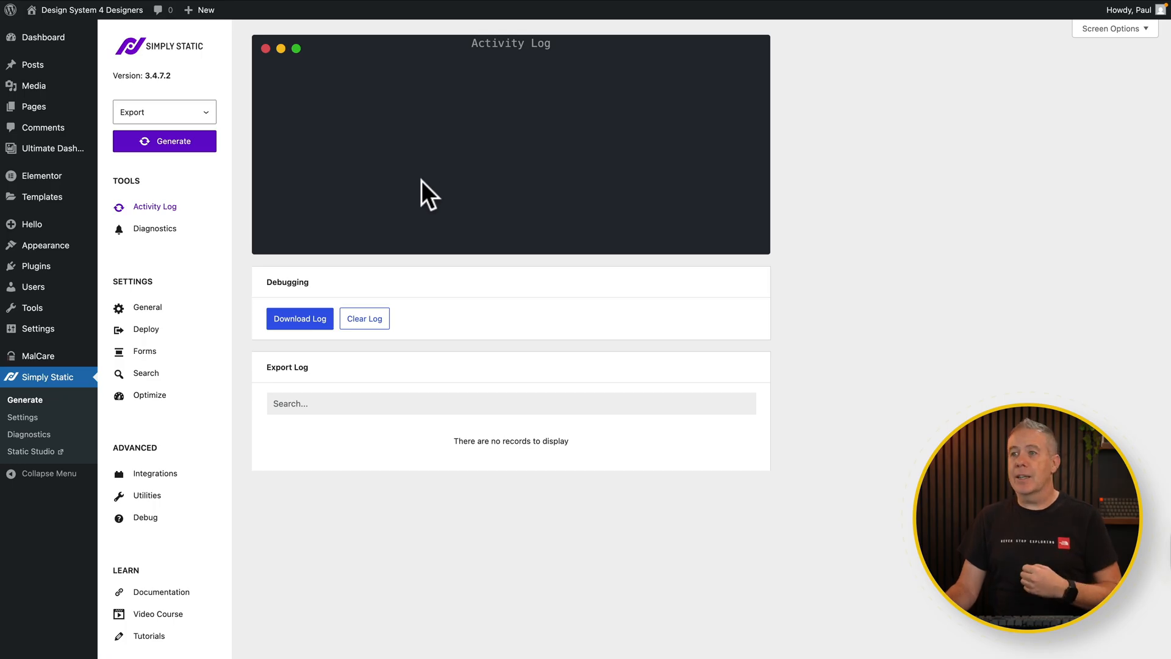
# View the Simply Static Diagnostics report and confirm all server, WordPress and plugin checks pass.
pyautogui.click(154, 228)
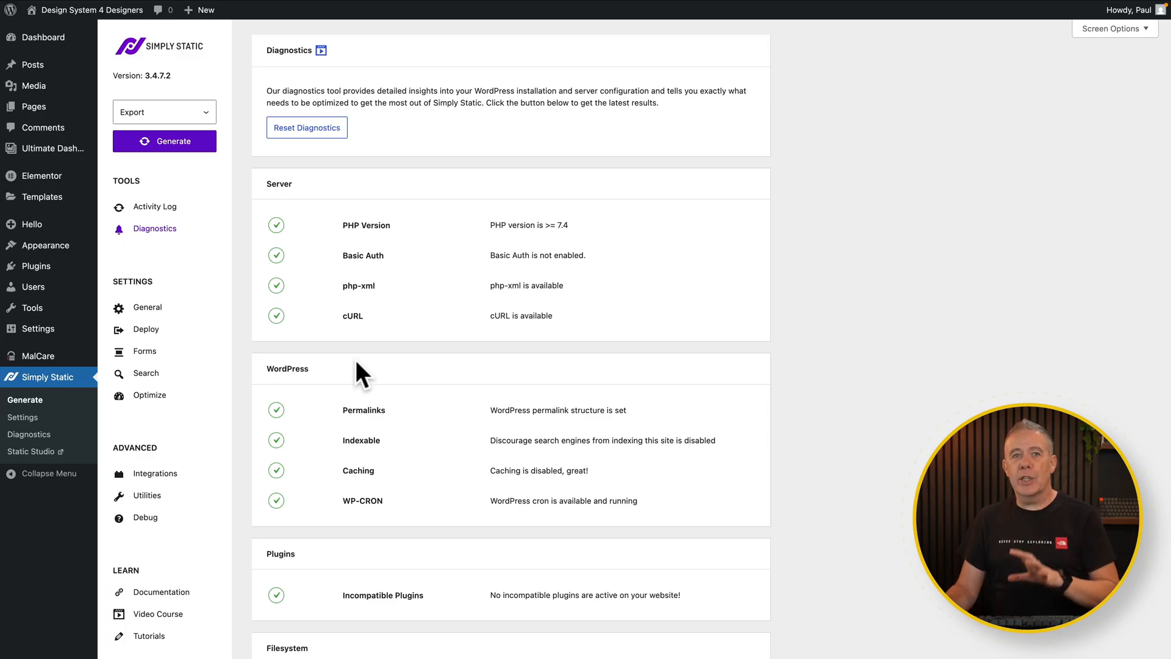
pyautogui.moveTo(413, 481)
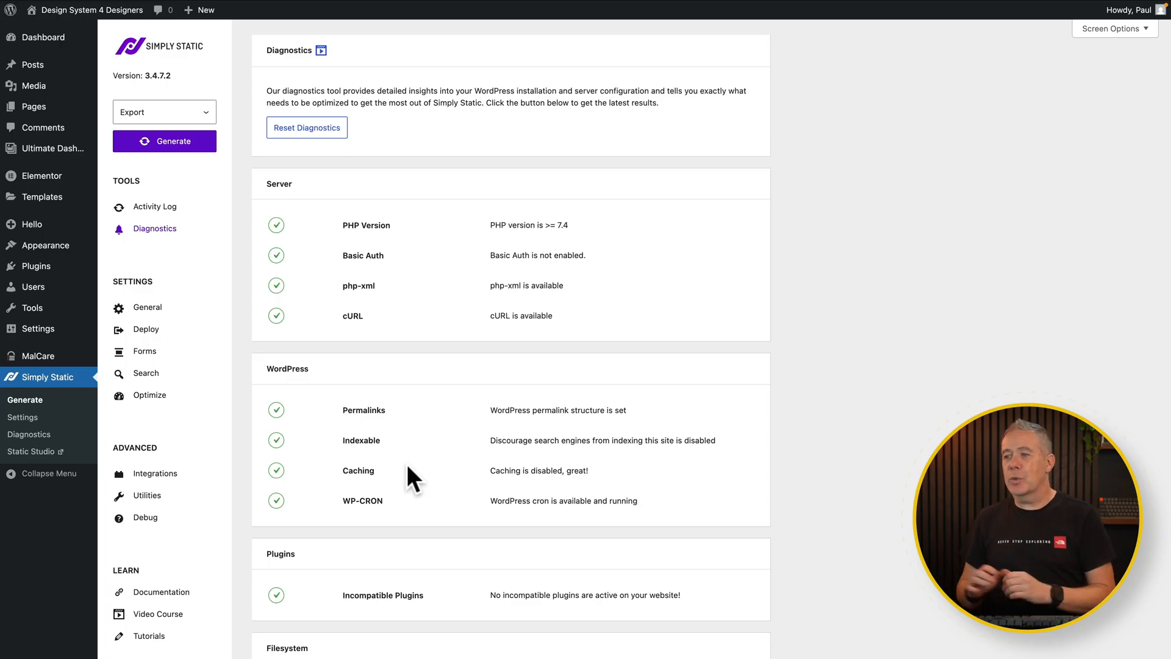
pyautogui.scroll(-3)
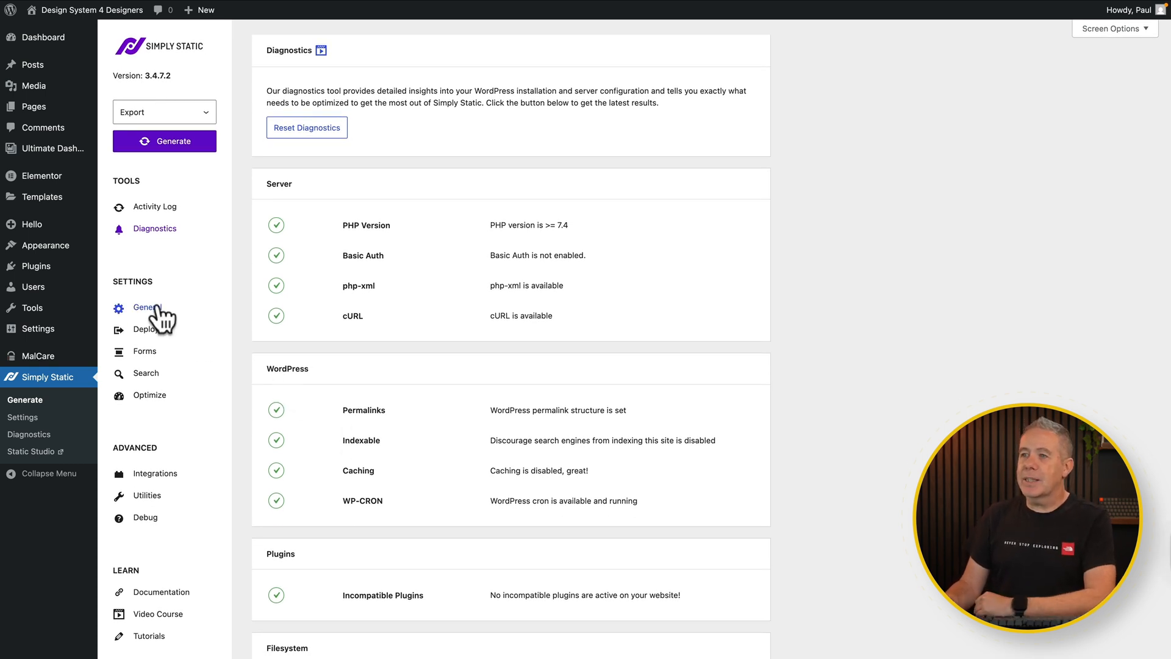
# In Simply Static General settings, narrow Post Types to Include to Pages only.
pyautogui.click(146, 307)
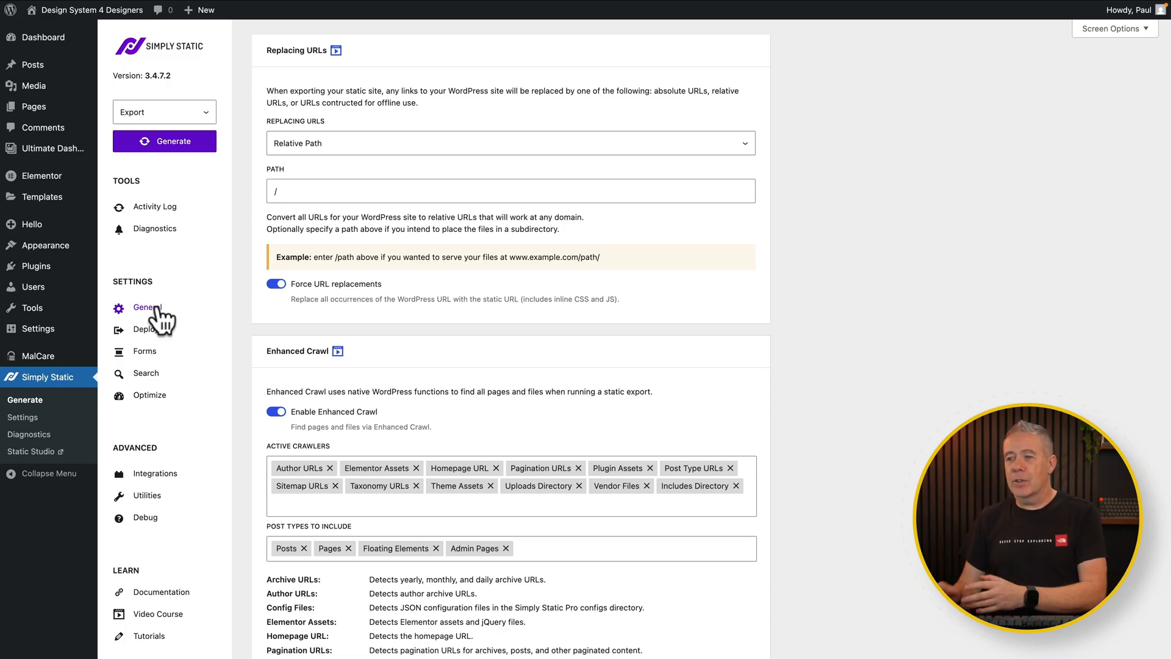
pyautogui.scroll(-3)
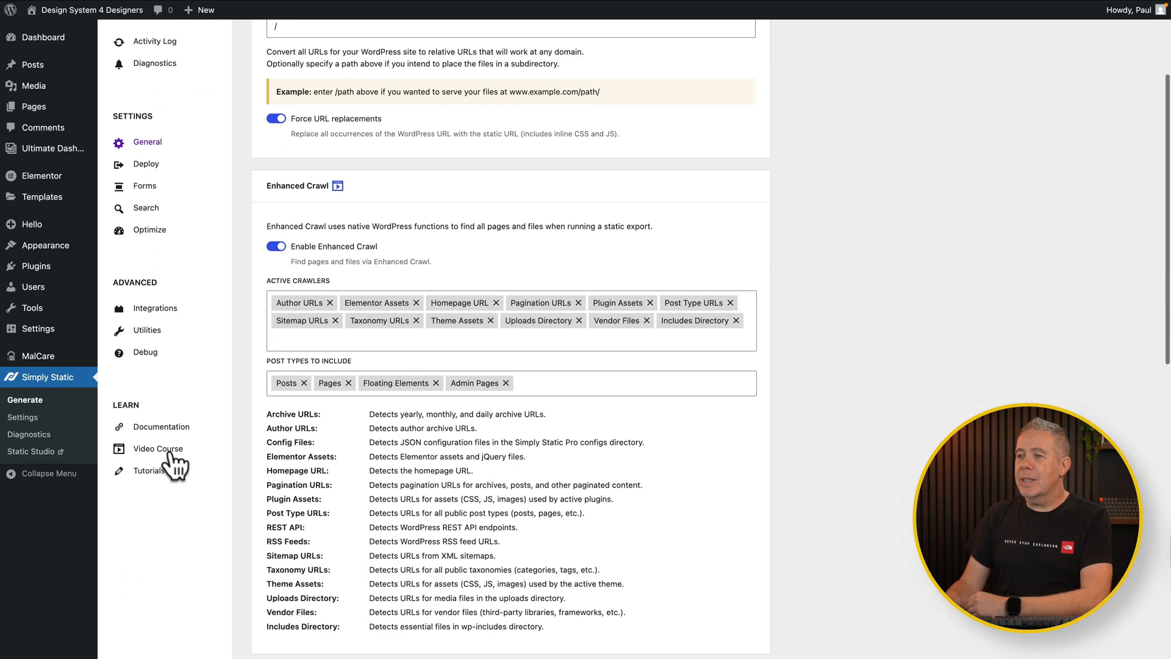
pyautogui.click(303, 382)
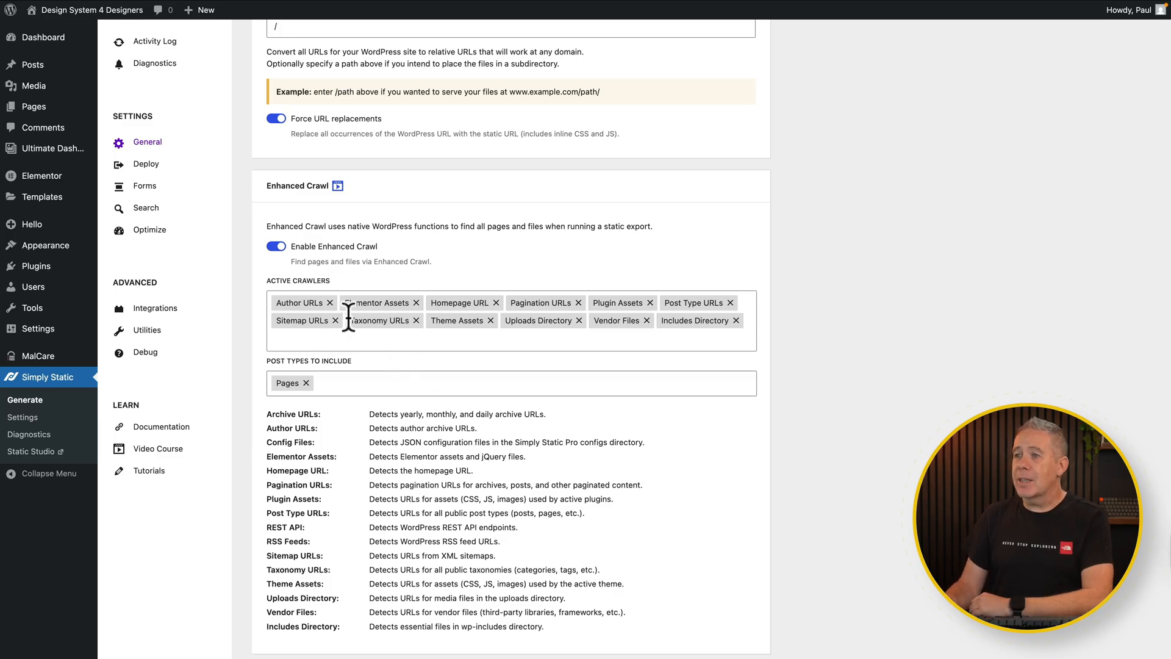
pyautogui.moveTo(542, 344)
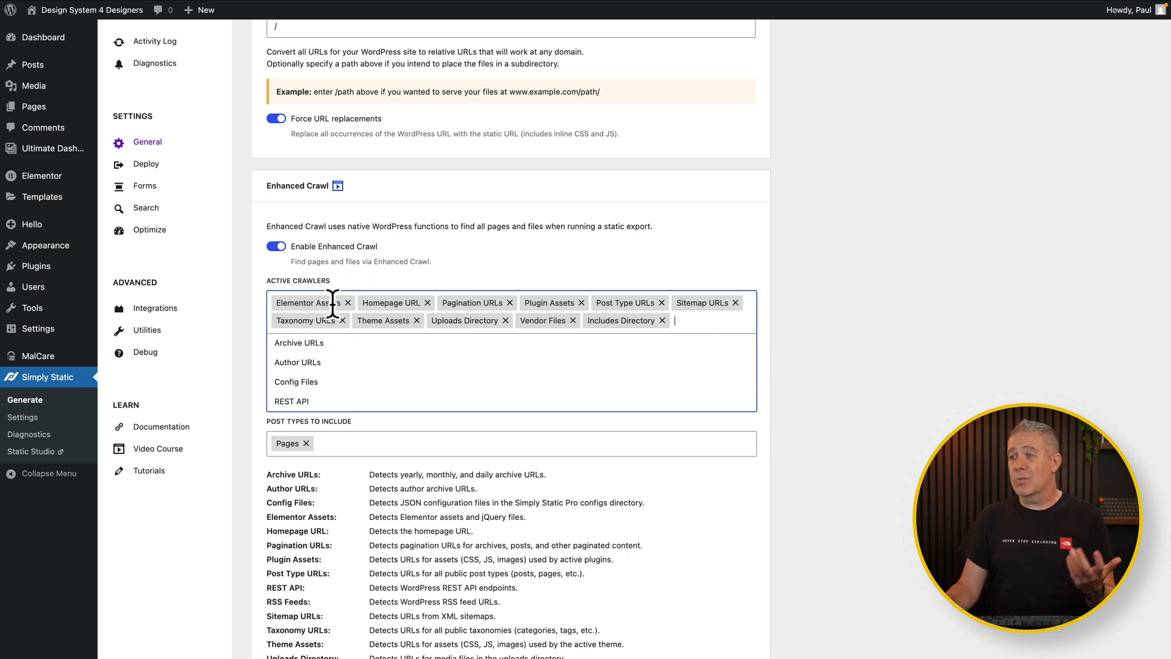
pyautogui.moveTo(772, 316)
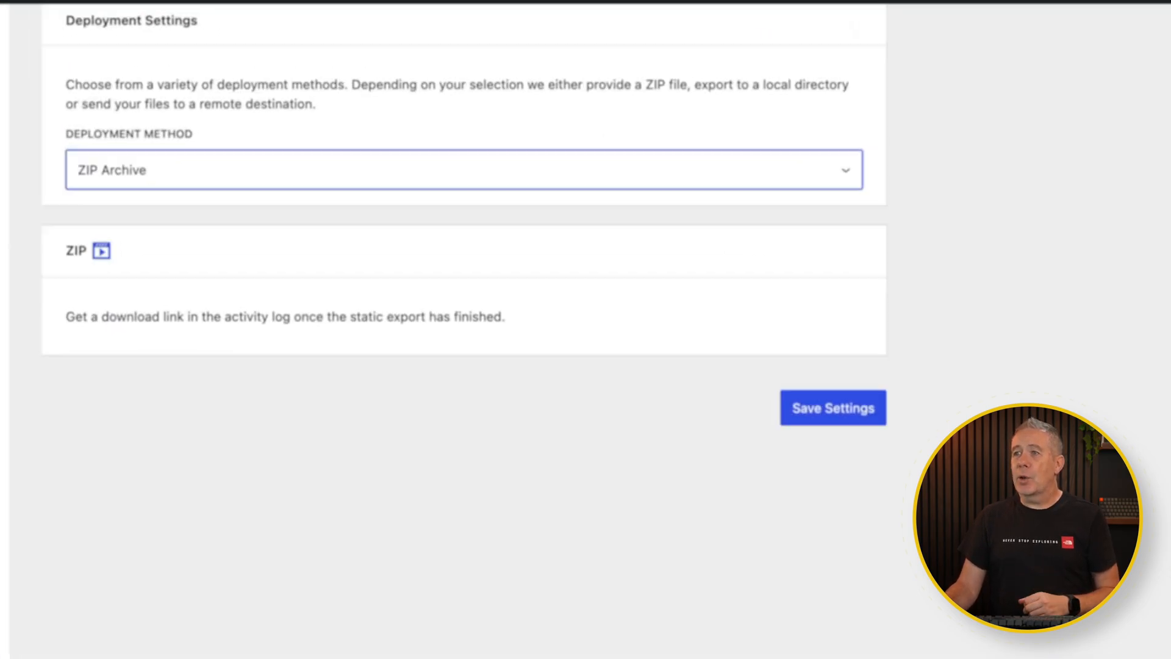
pyautogui.click(463, 170)
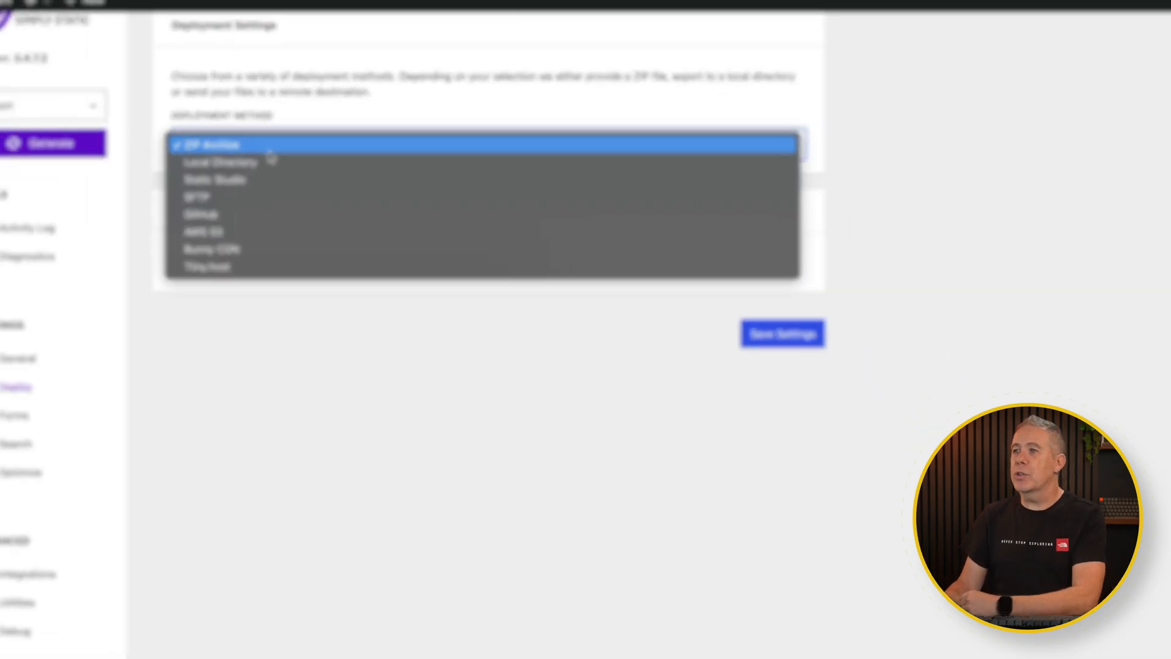
pyautogui.click(210, 145)
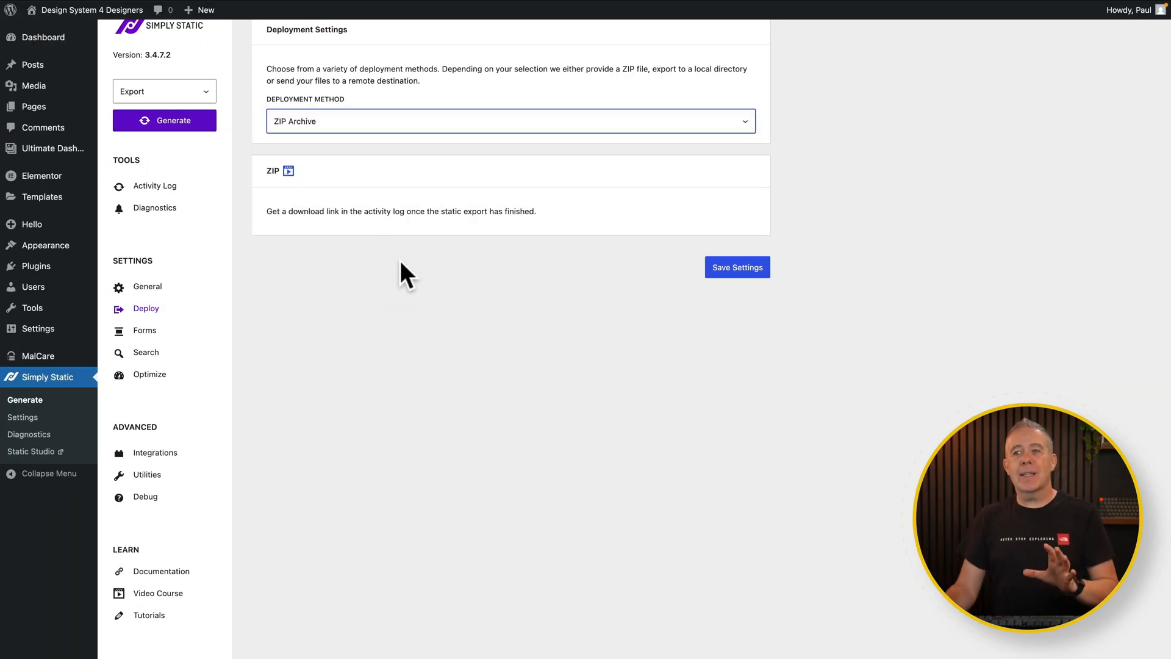
pyautogui.click(144, 330)
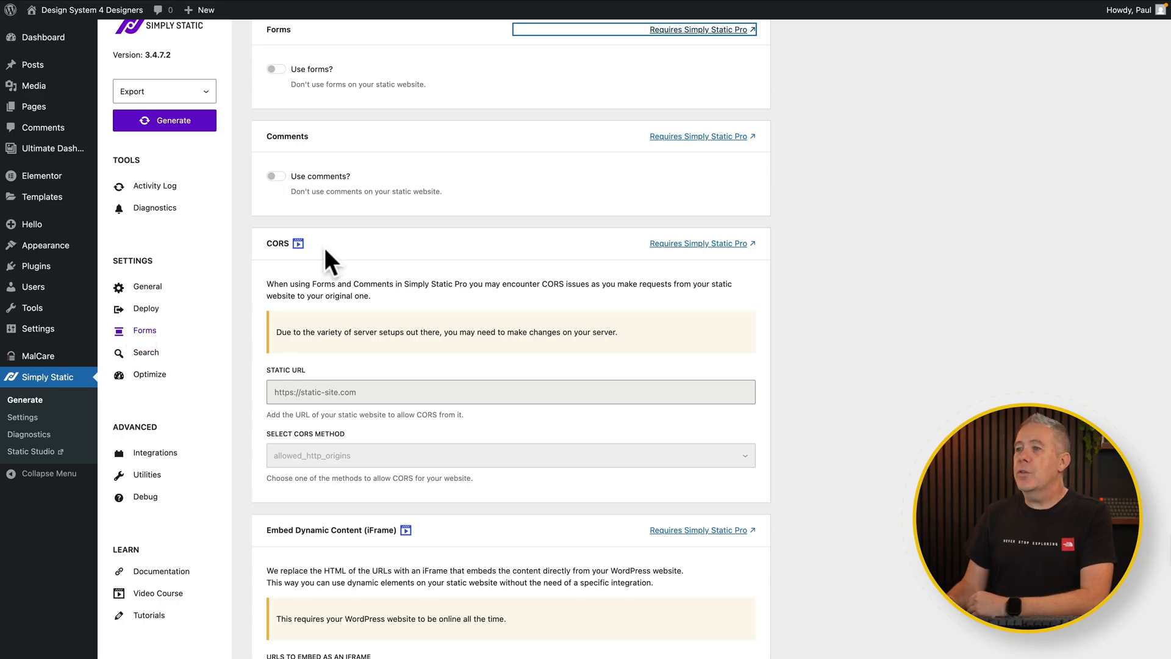
pyautogui.moveTo(453, 237)
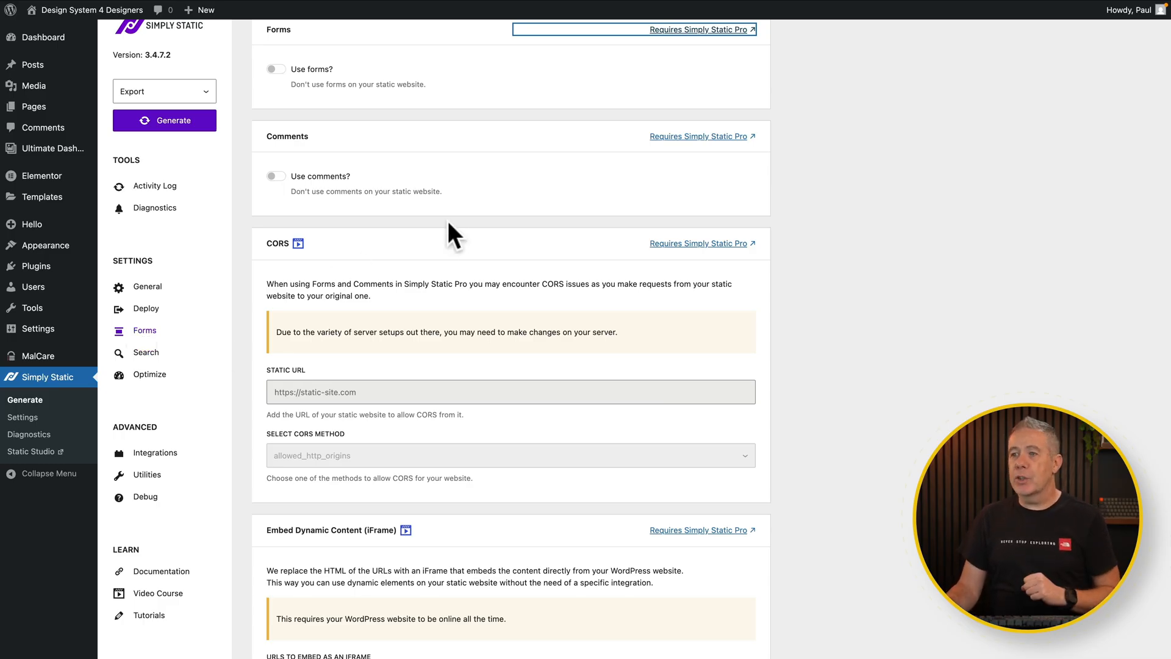
# Browse Simply Static's Pro-only Search and Optimize settings pages.
pyautogui.click(144, 352)
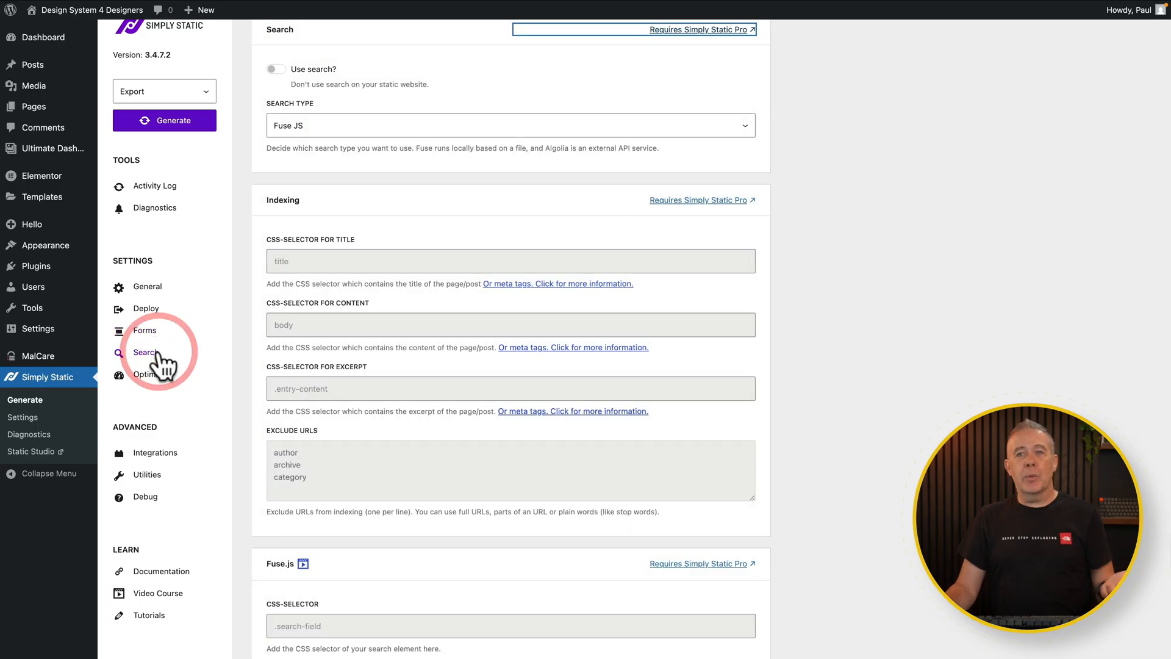
pyautogui.click(149, 374)
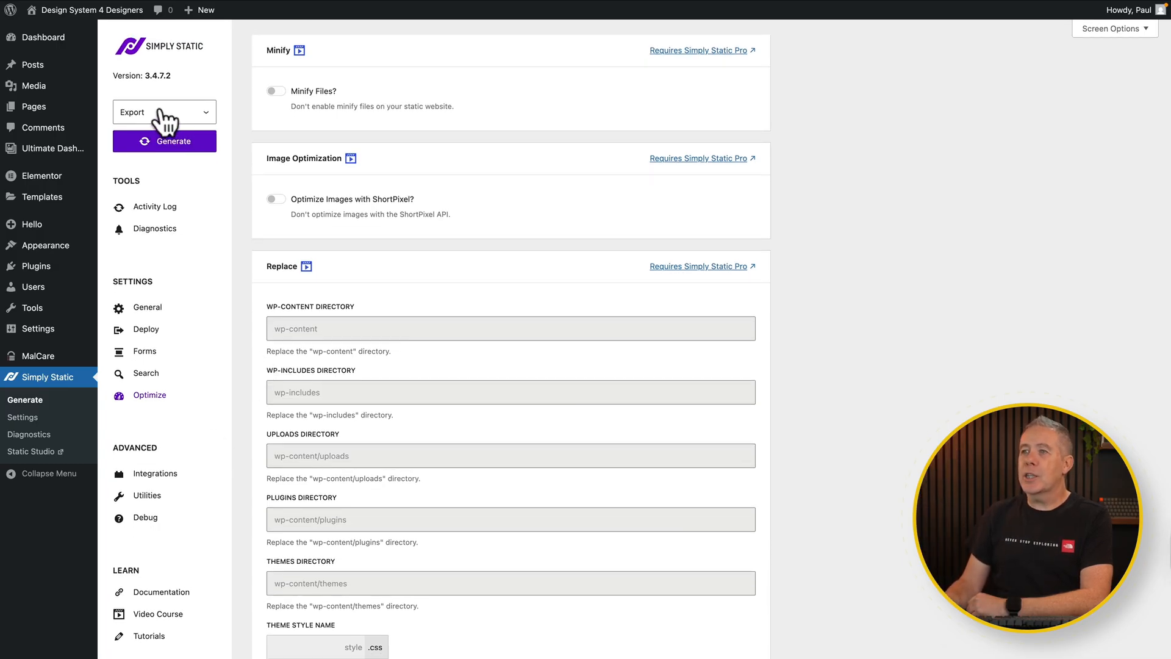
# Generate the Simply Static export and download the finished 2628-file ZIP archive.
pyautogui.click(155, 206)
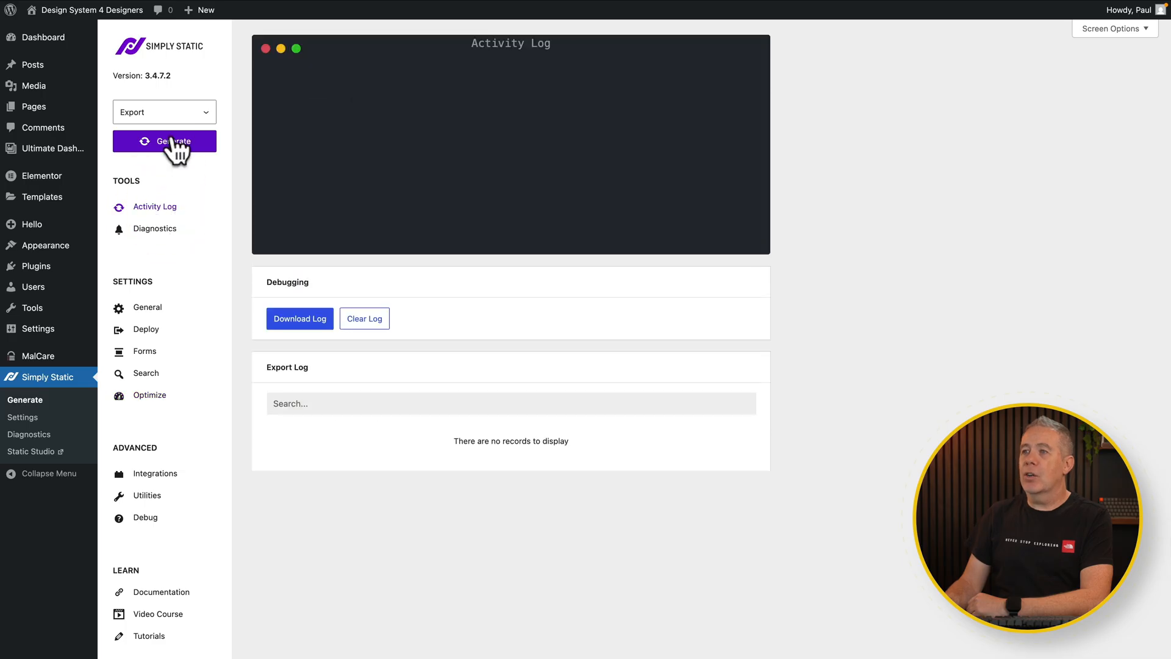
pyautogui.click(163, 141)
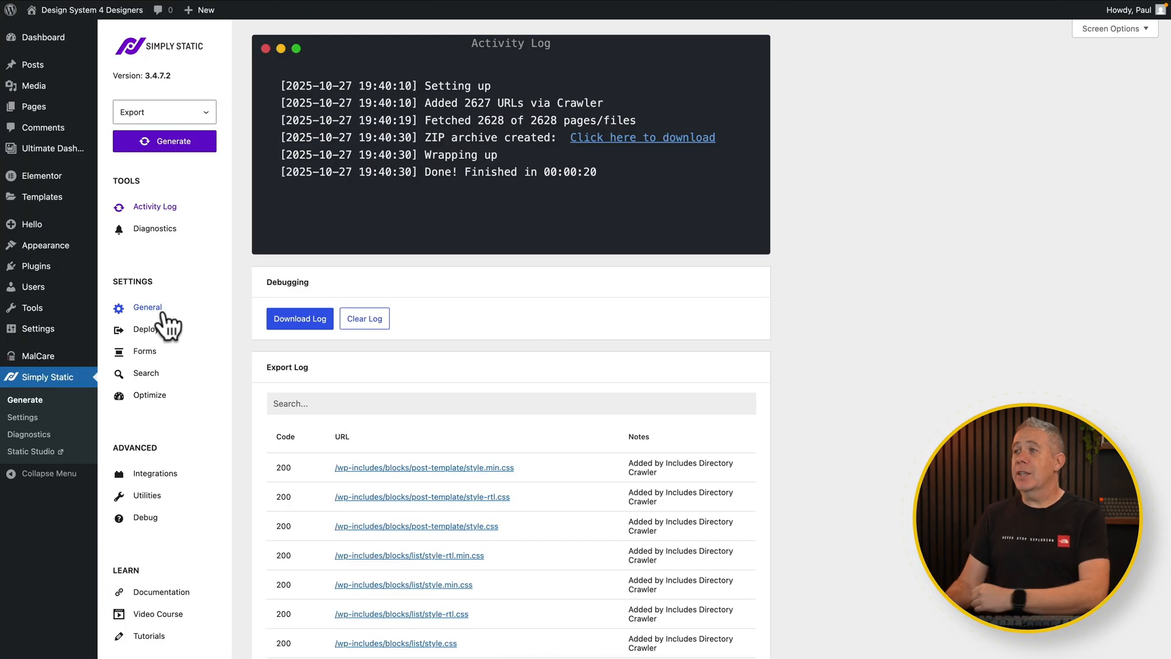
pyautogui.moveTo(630, 233)
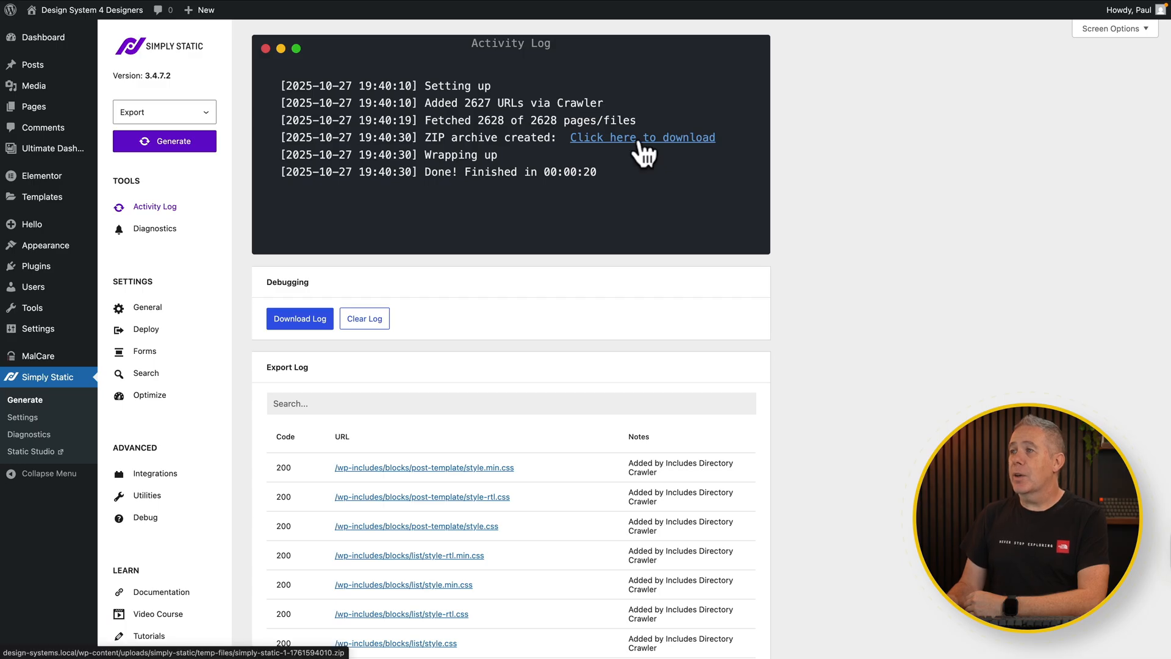
pyautogui.click(641, 137)
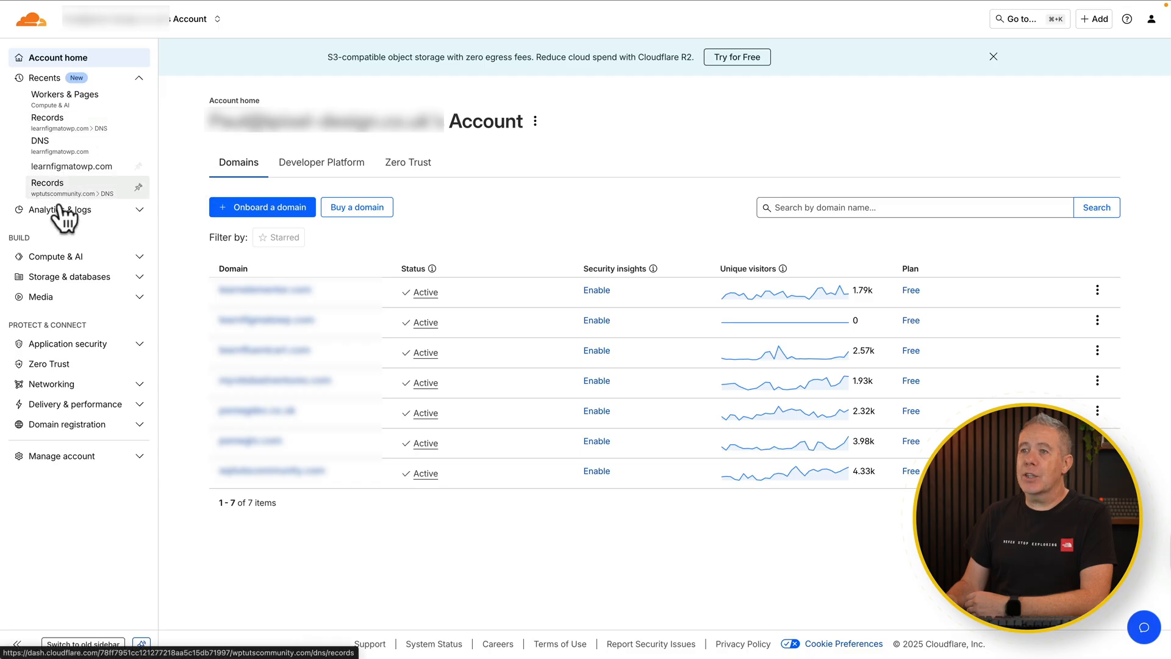
# From Workers & Pages, create a Pages application using Drag and drop your files.
pyautogui.click(54, 257)
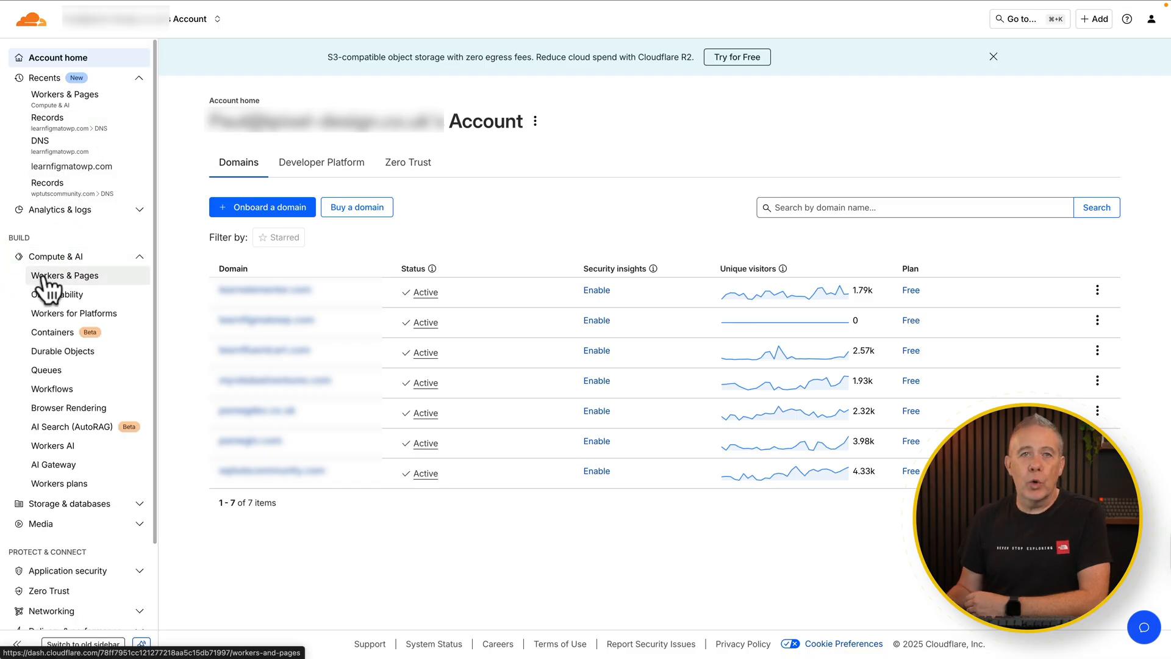
pyautogui.click(66, 276)
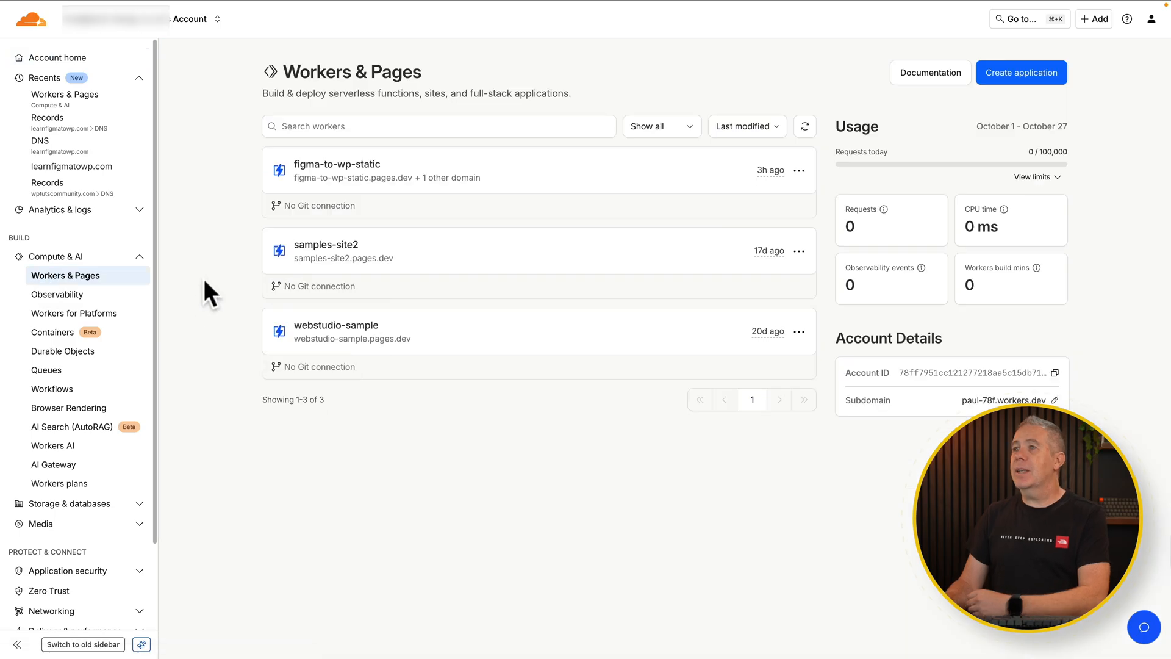
pyautogui.moveTo(214, 333)
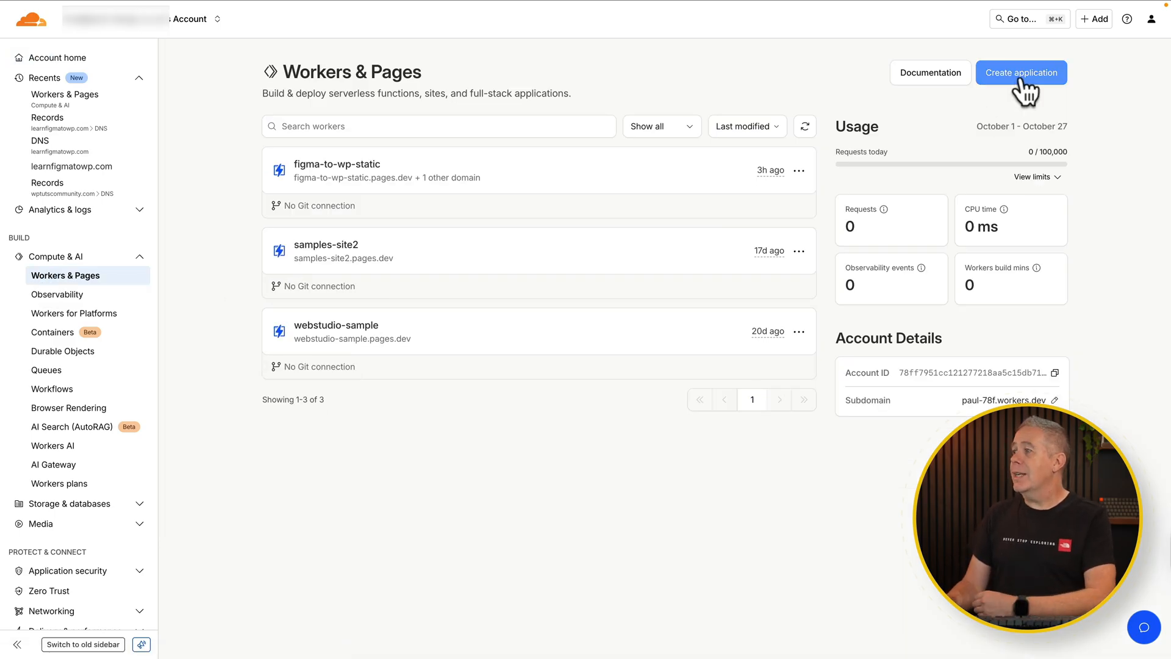
pyautogui.click(1021, 72)
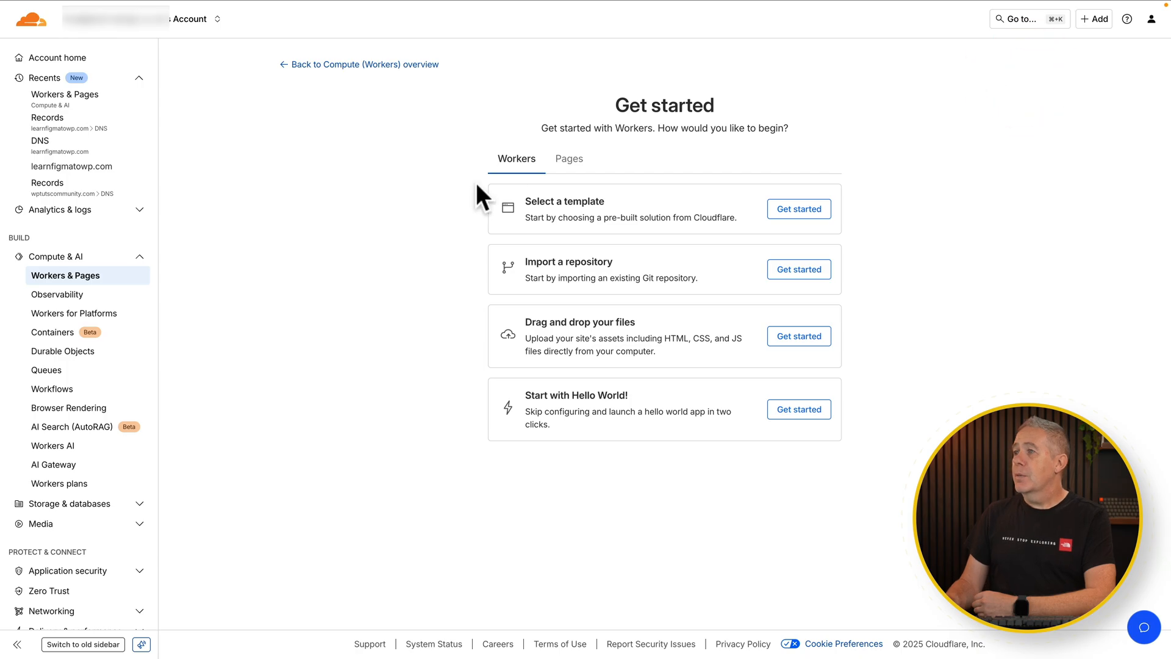
pyautogui.click(569, 159)
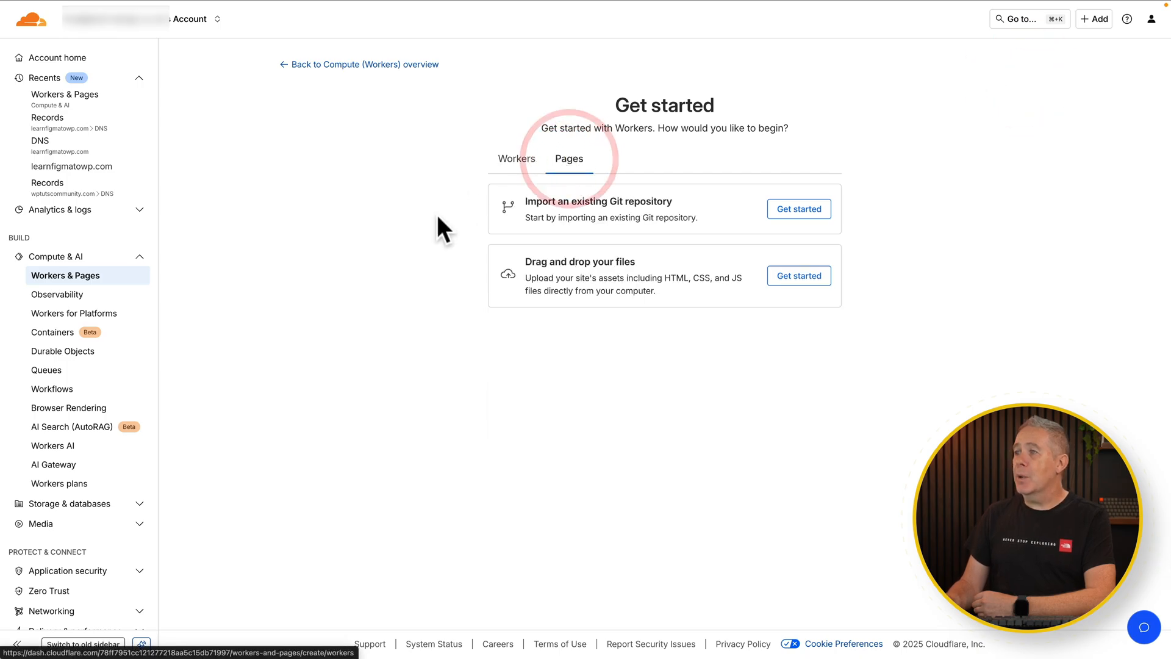
pyautogui.moveTo(567, 288)
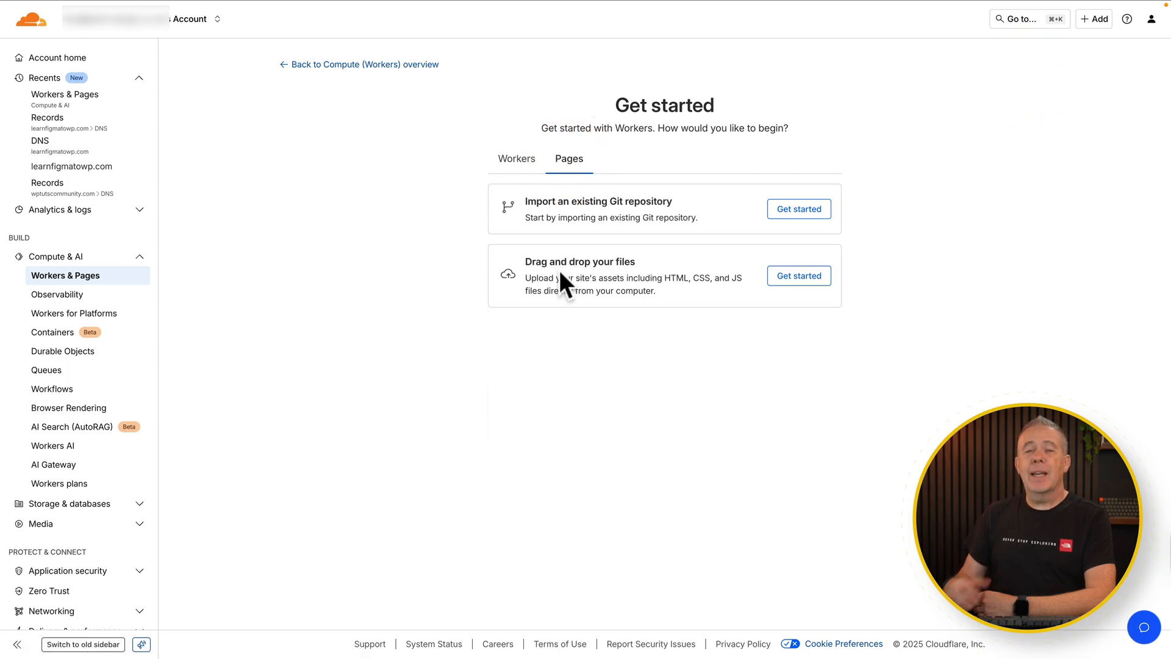
pyautogui.moveTo(622, 236)
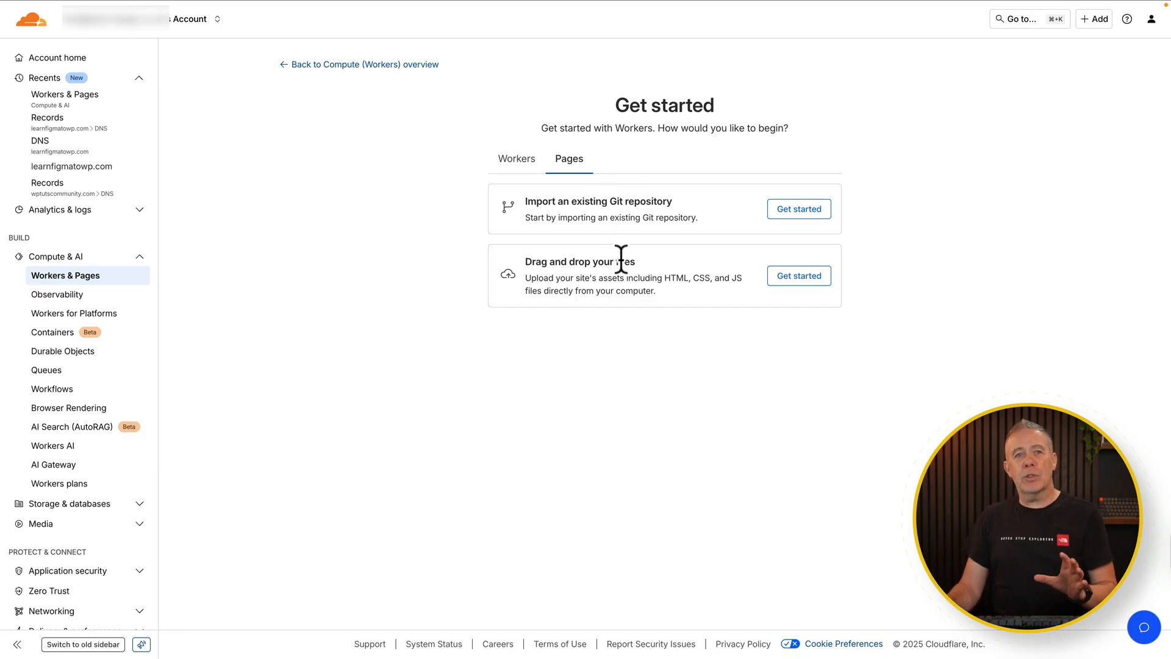
pyautogui.click(798, 276)
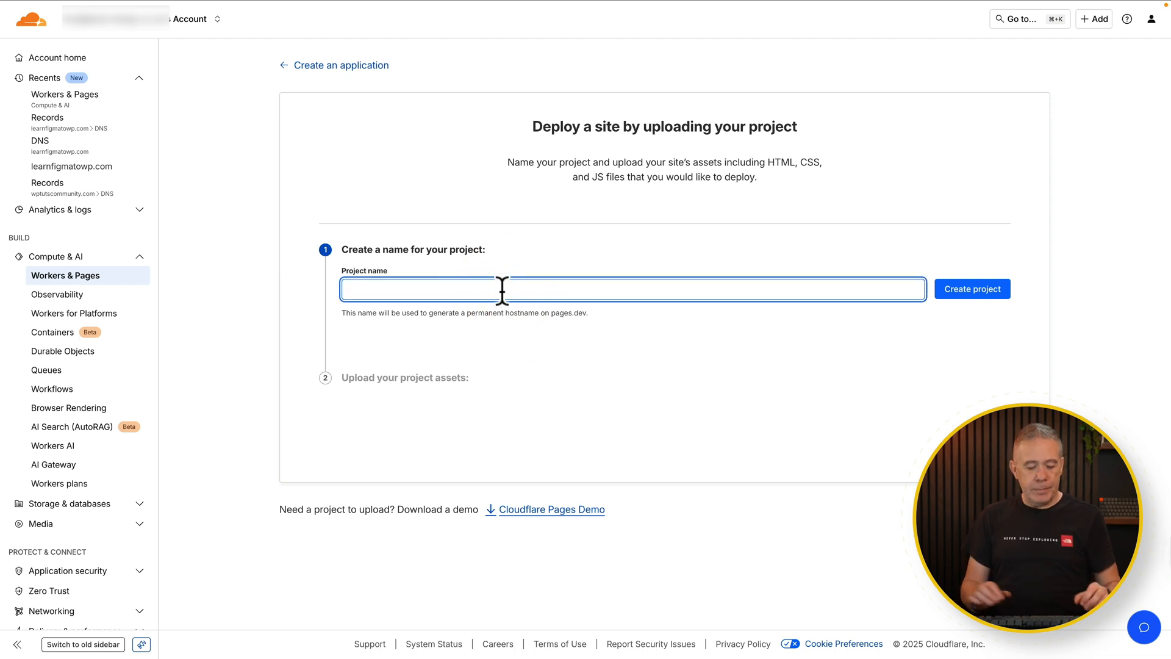
# Create the Pages project 'design-systems' deploying to design-systems.pages.dev.
pyautogui.write('design-systems')
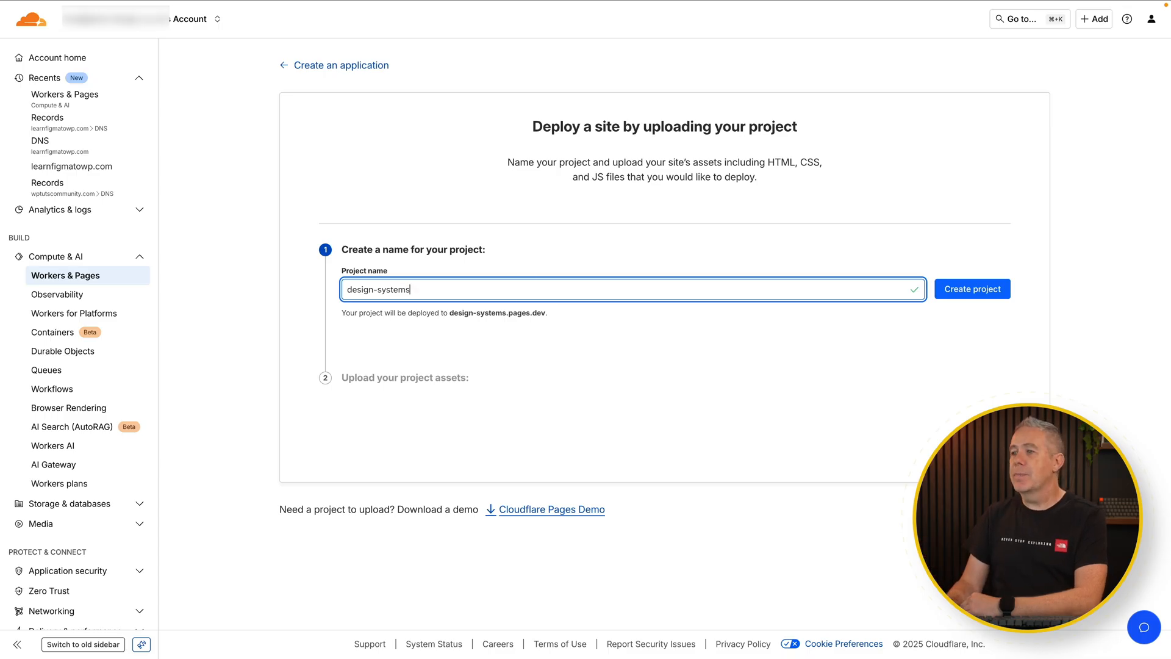
pyautogui.click(971, 289)
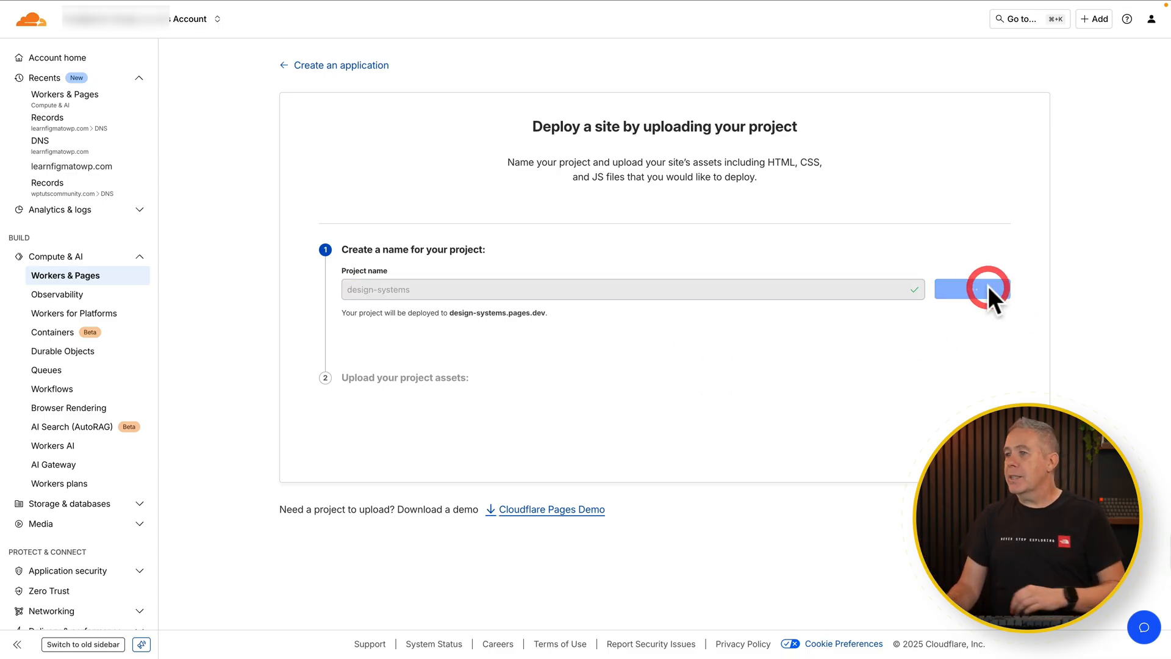
pyautogui.click(972, 290)
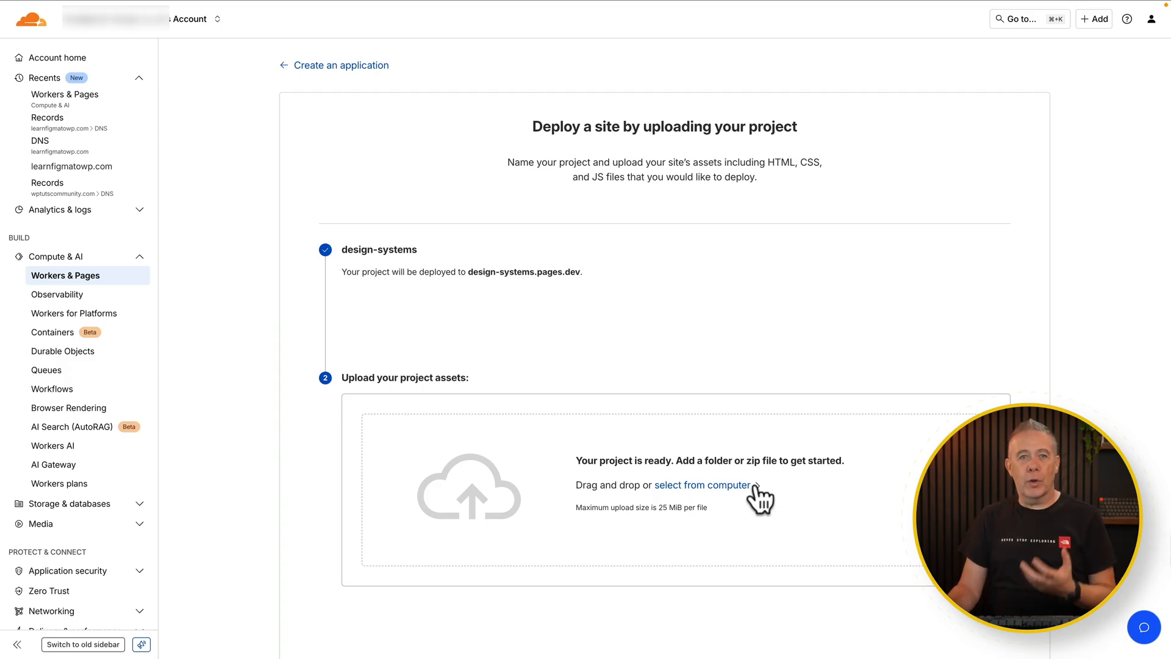
pyautogui.moveTo(698, 499)
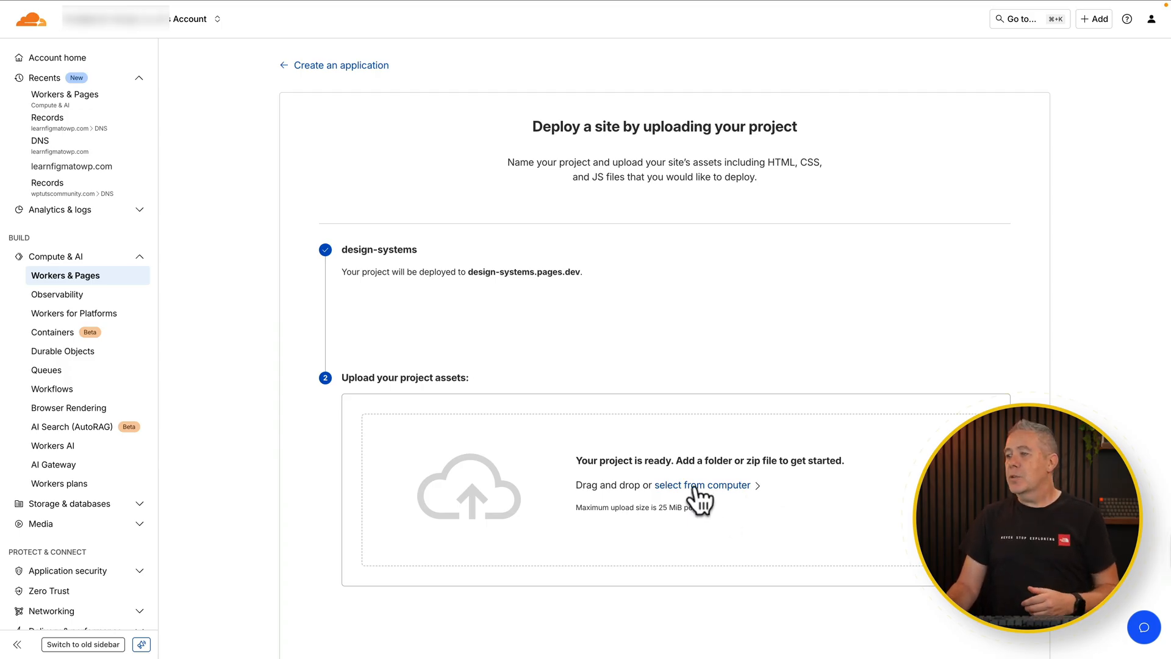
# Upload the simply-static ZIP file from the computer, adding all 2593 files.
pyautogui.click(698, 484)
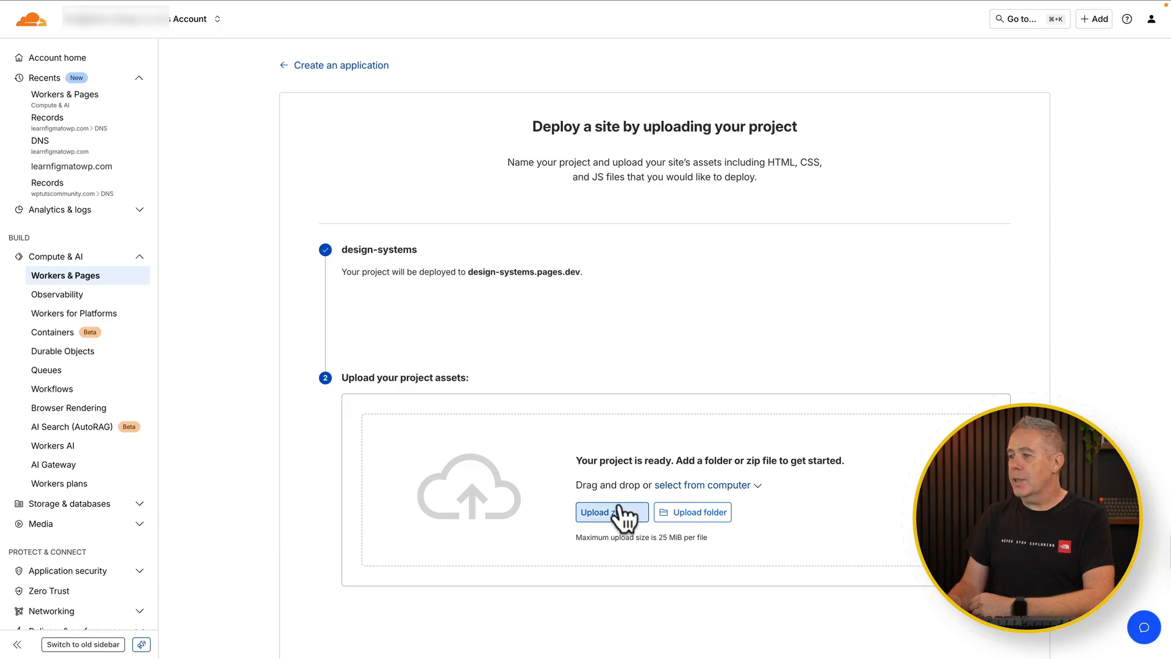
pyautogui.click(609, 511)
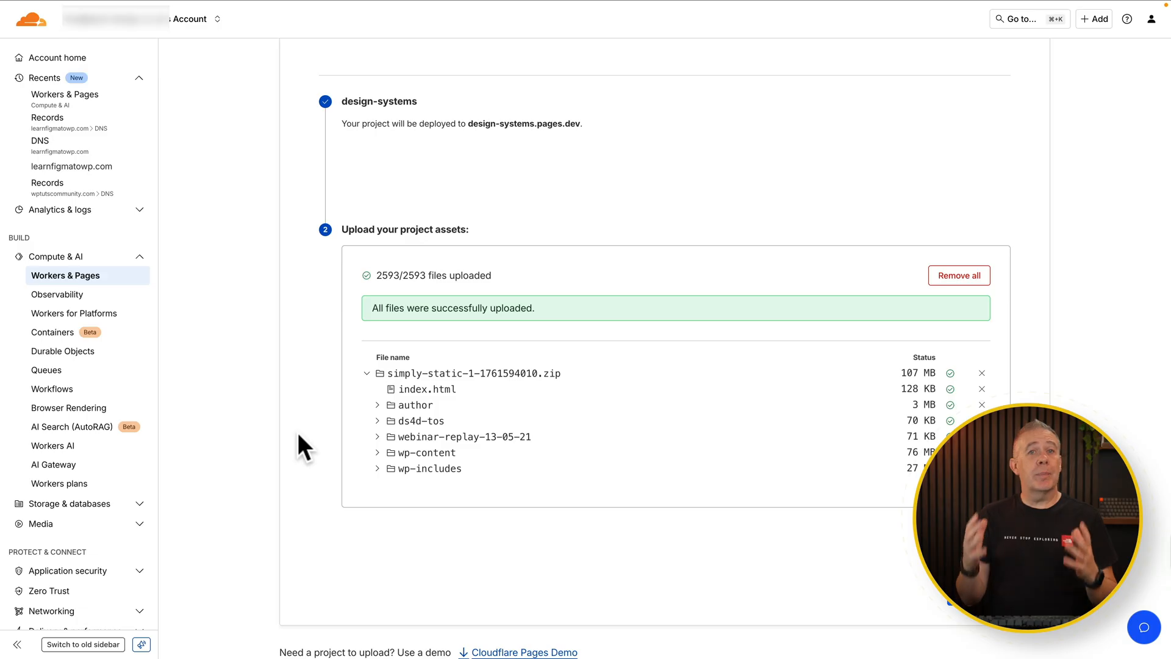
pyautogui.moveTo(544, 345)
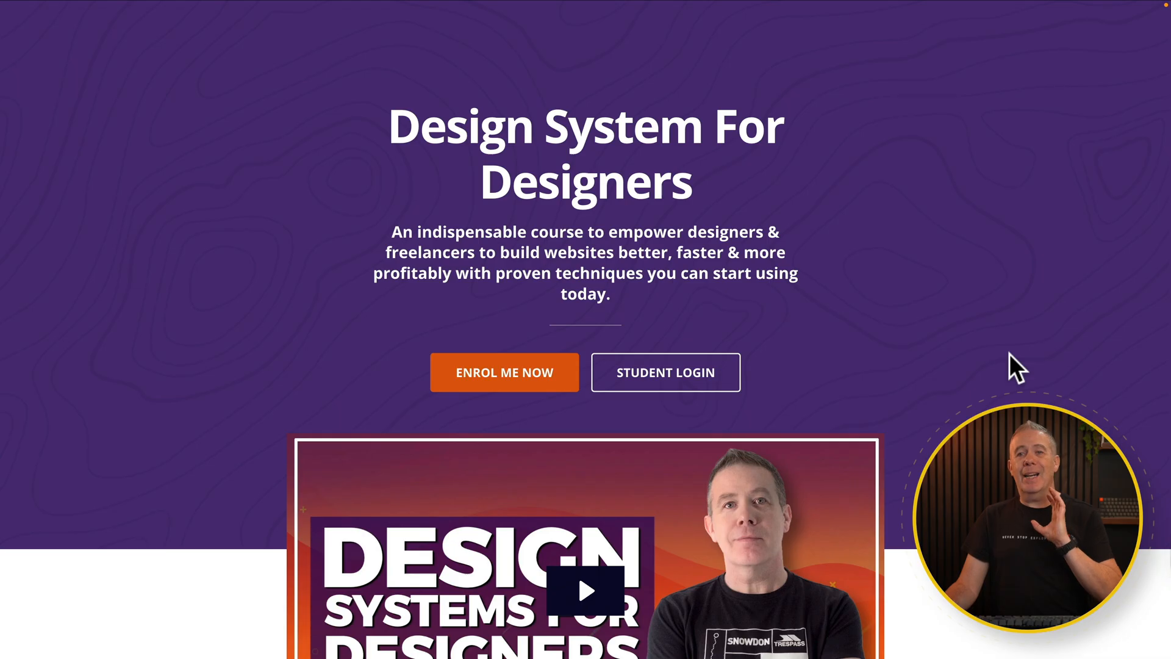
# On the live site, play the intro video, advance testimonials, and scroll through sections.
pyautogui.scroll(-3)
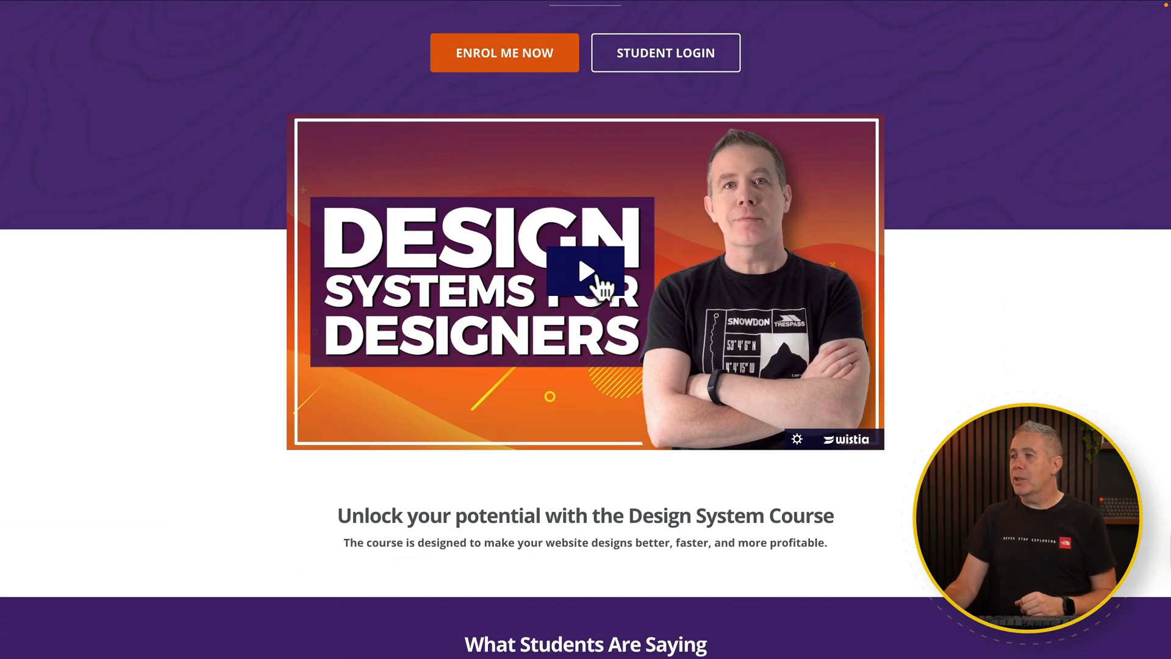
pyautogui.click(585, 281)
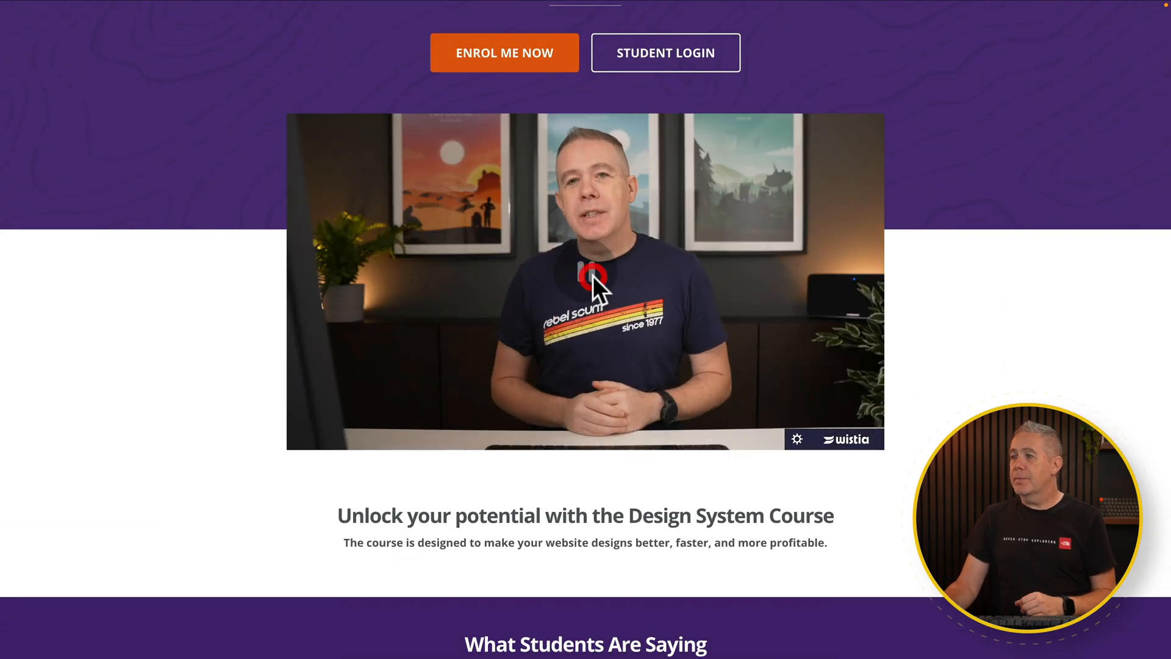
pyautogui.scroll(-3)
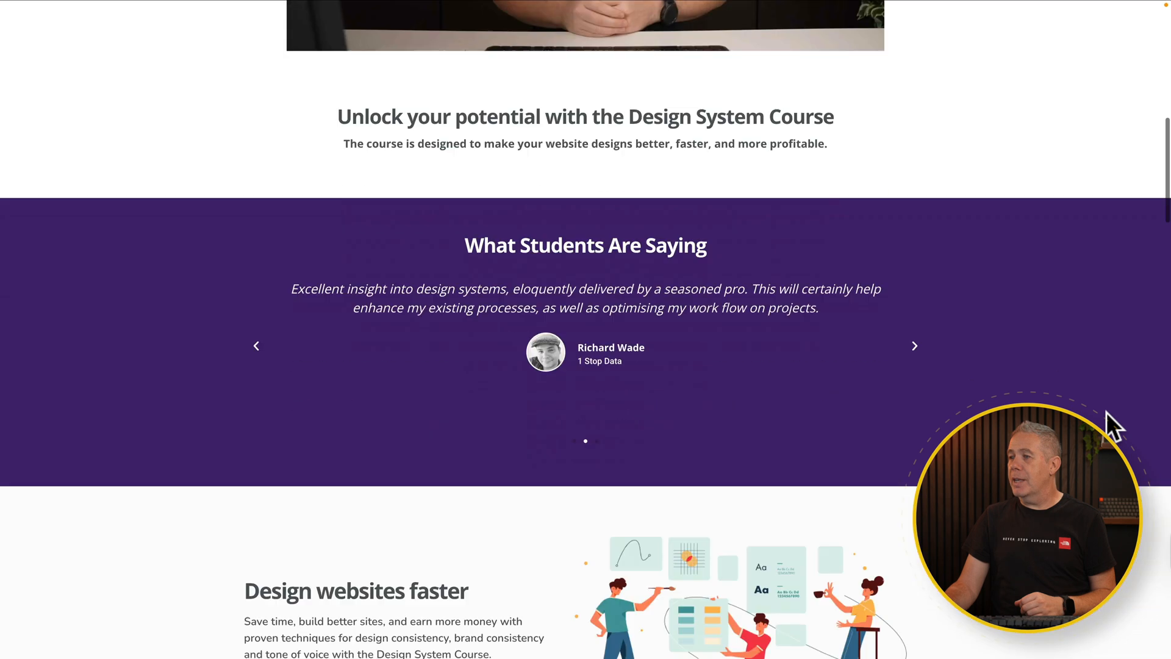
pyautogui.scroll(-3)
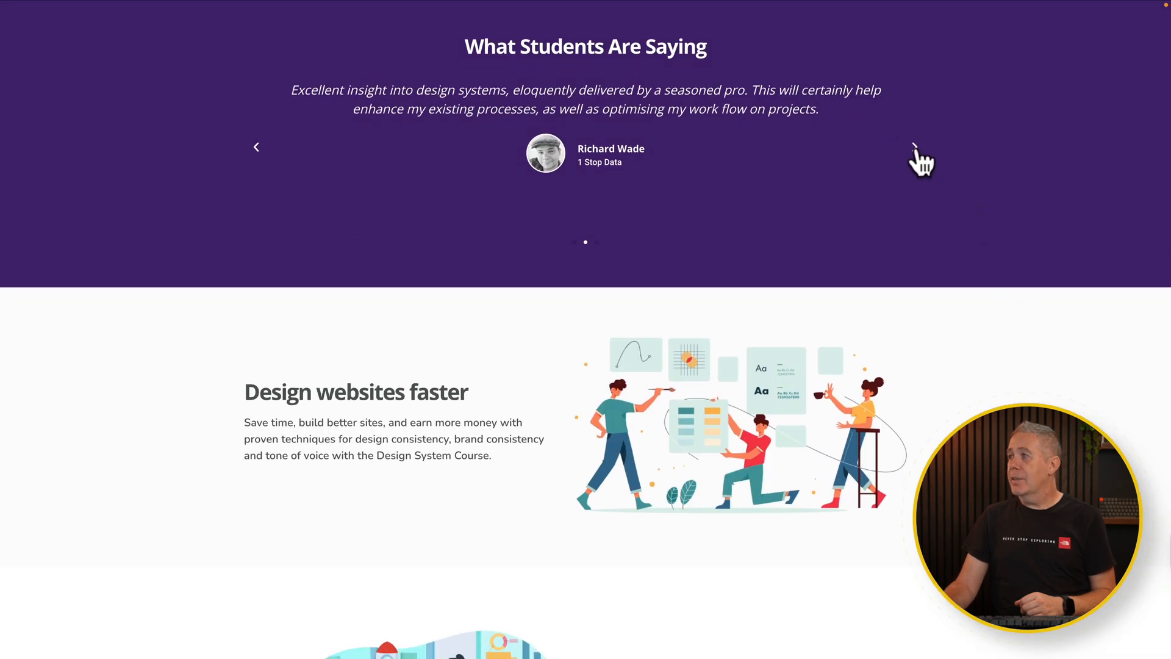
pyautogui.click(919, 153)
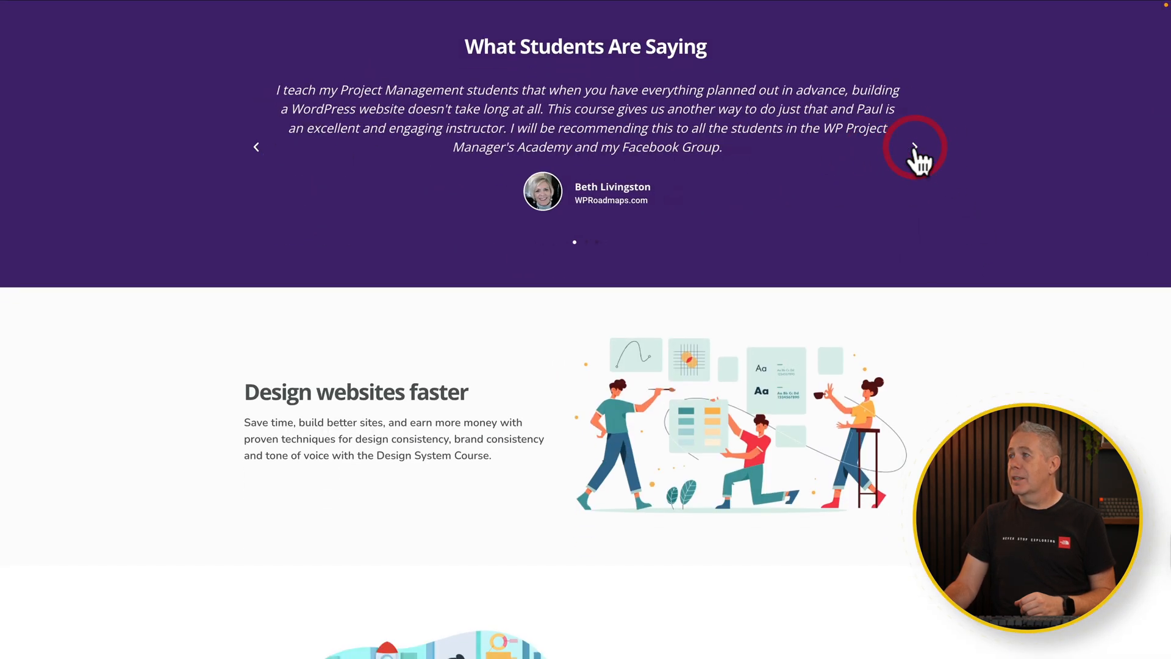
pyautogui.scroll(-3)
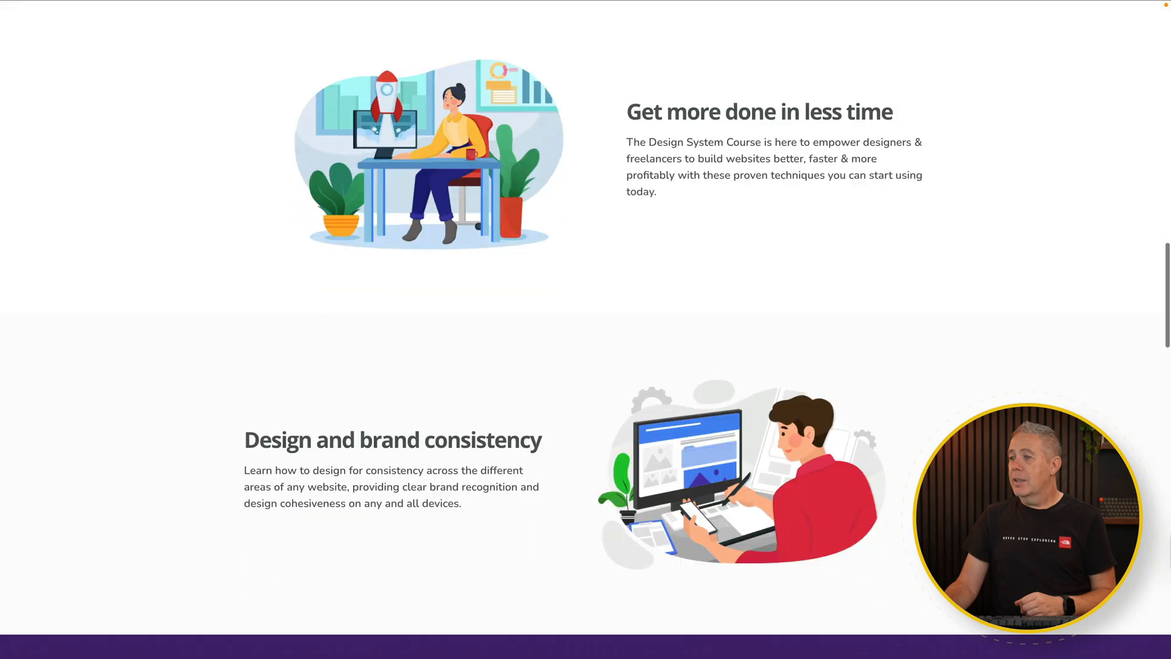
pyautogui.scroll(-3)
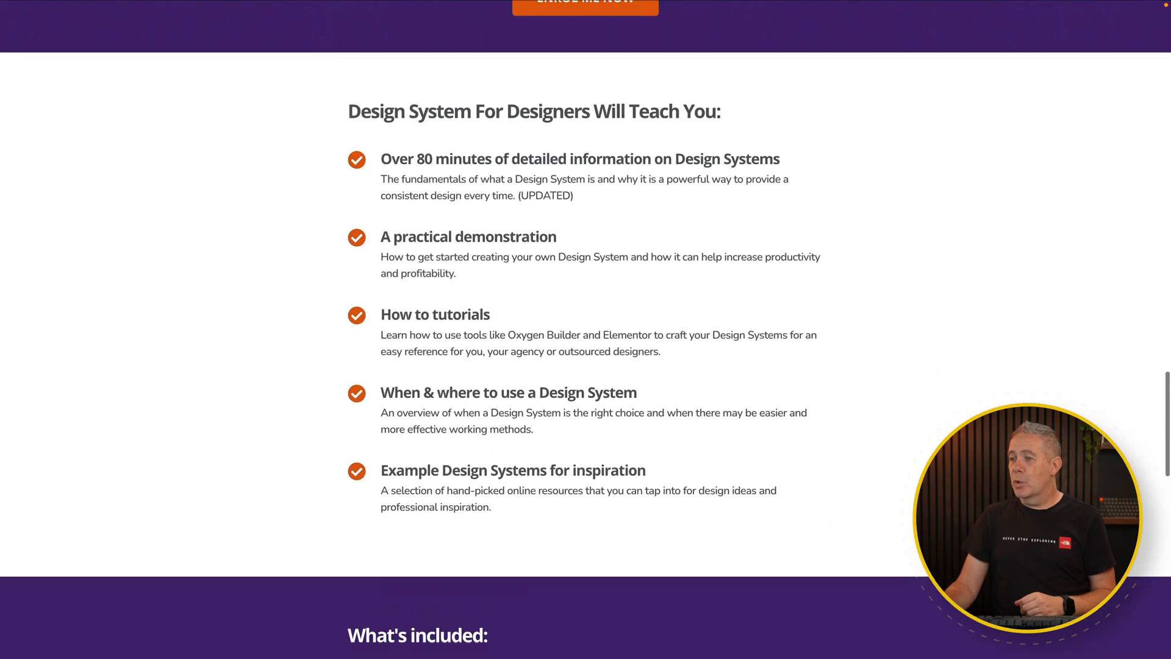
pyautogui.scroll(-3)
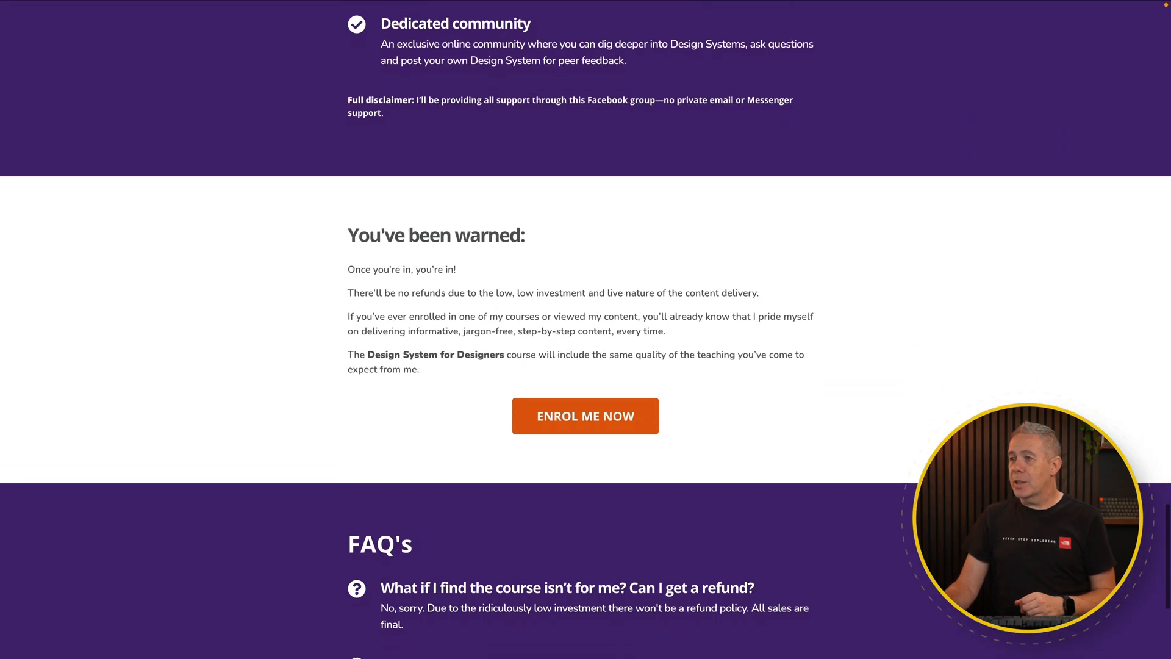
pyautogui.scroll(-3)
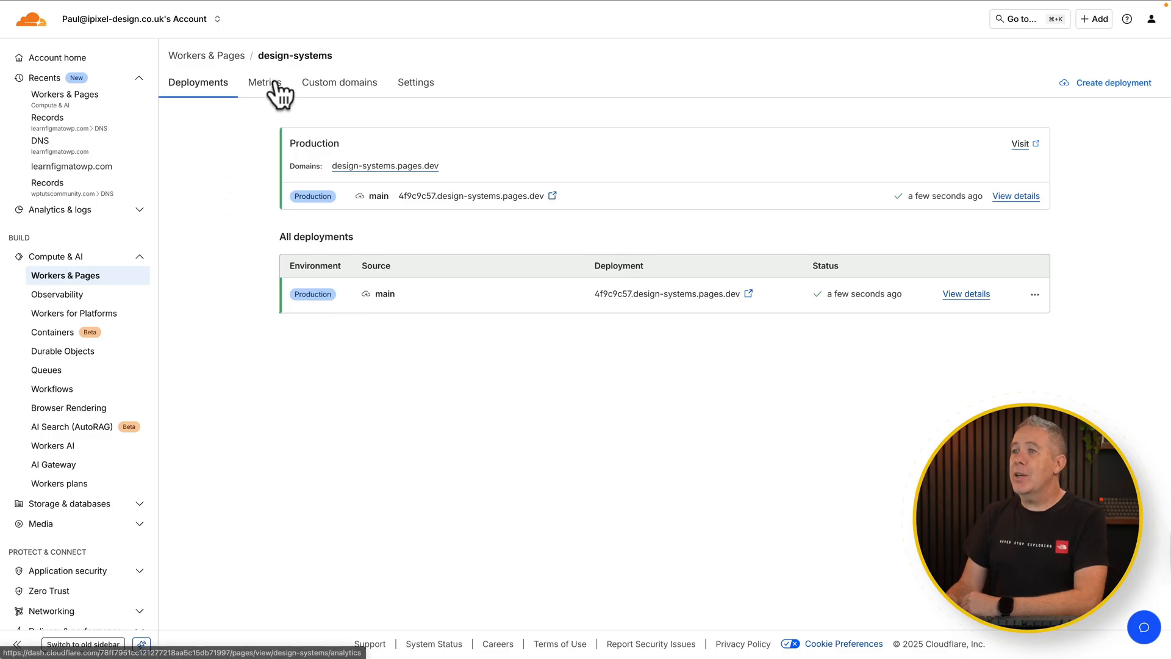
# View design-systems metrics, then open Custom domains and start setting up a domain.
pyautogui.click(263, 82)
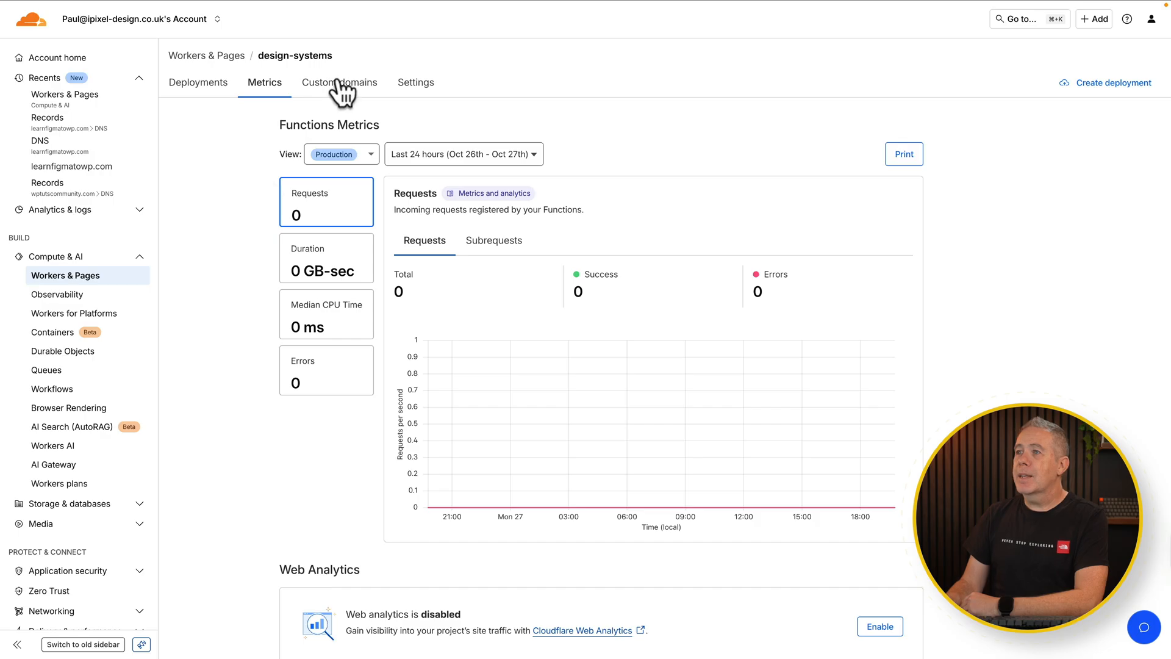
pyautogui.click(338, 82)
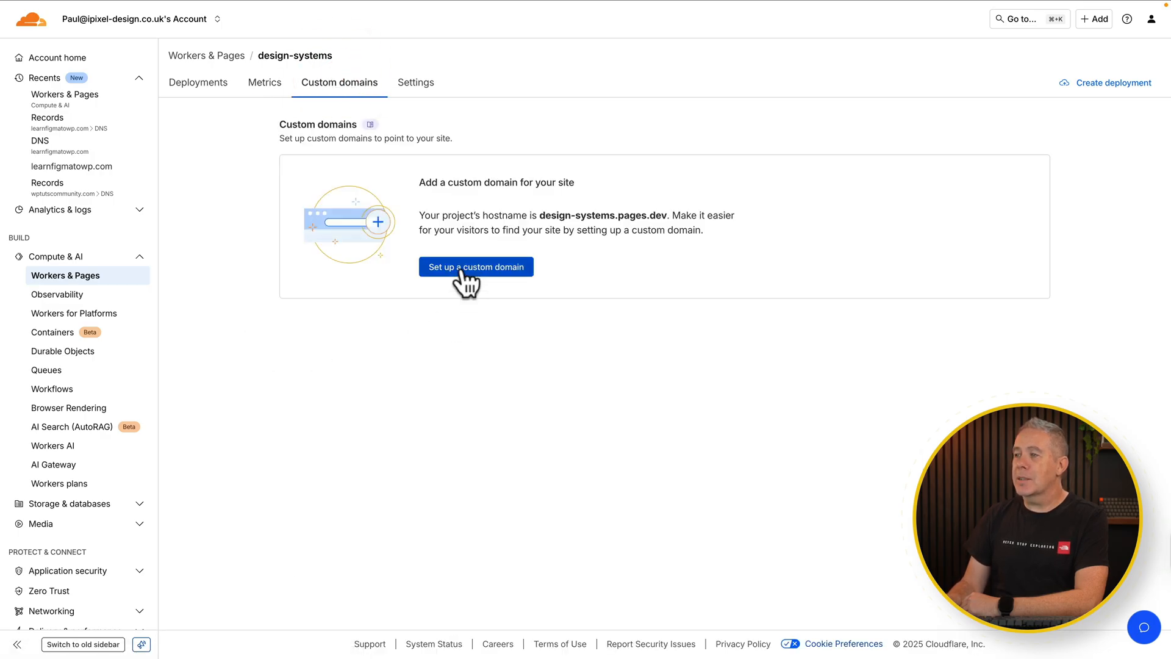
pyautogui.click(476, 266)
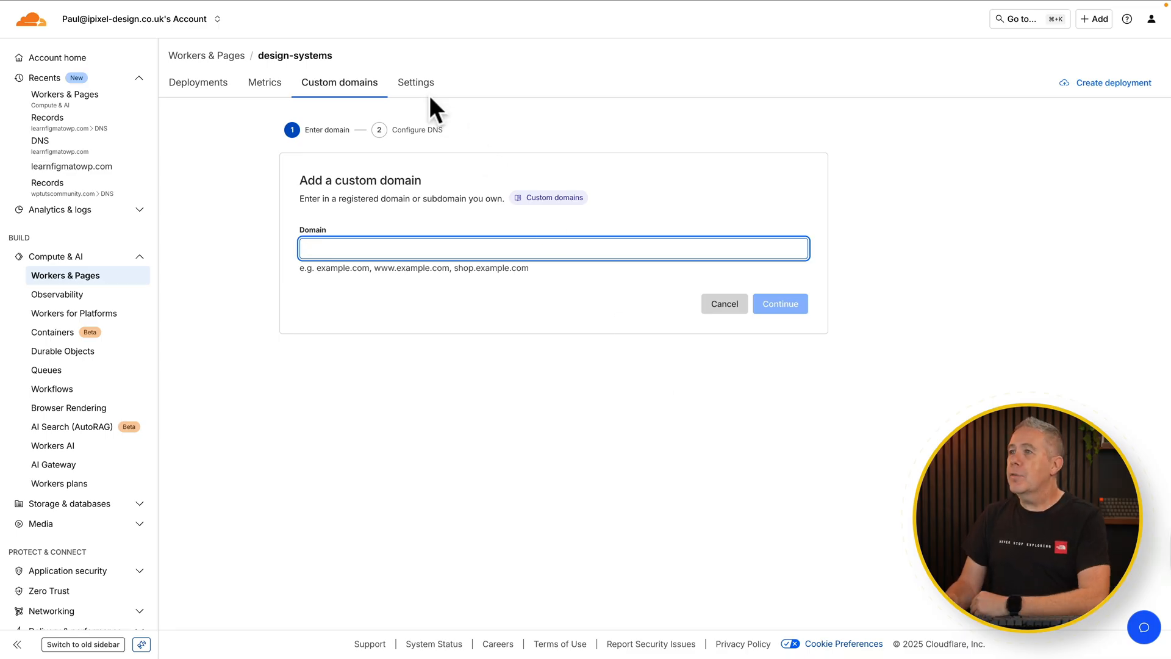
# Show the design-systems project's Settings at the Runtime section, with general project options.
pyautogui.click(415, 82)
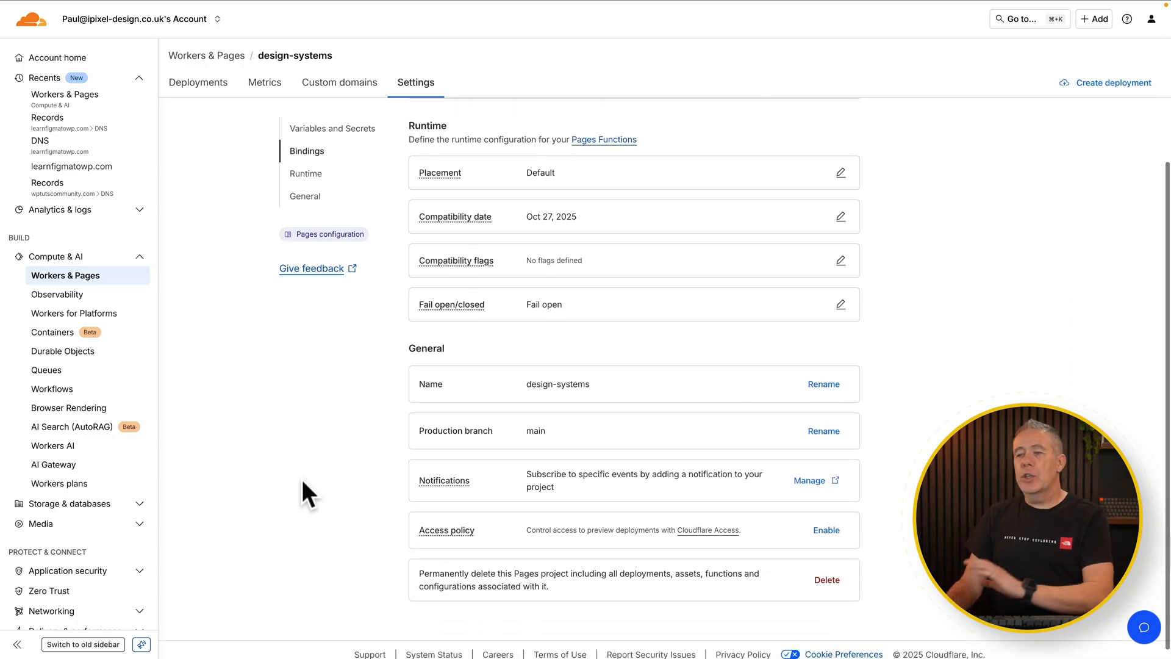
pyautogui.click(305, 173)
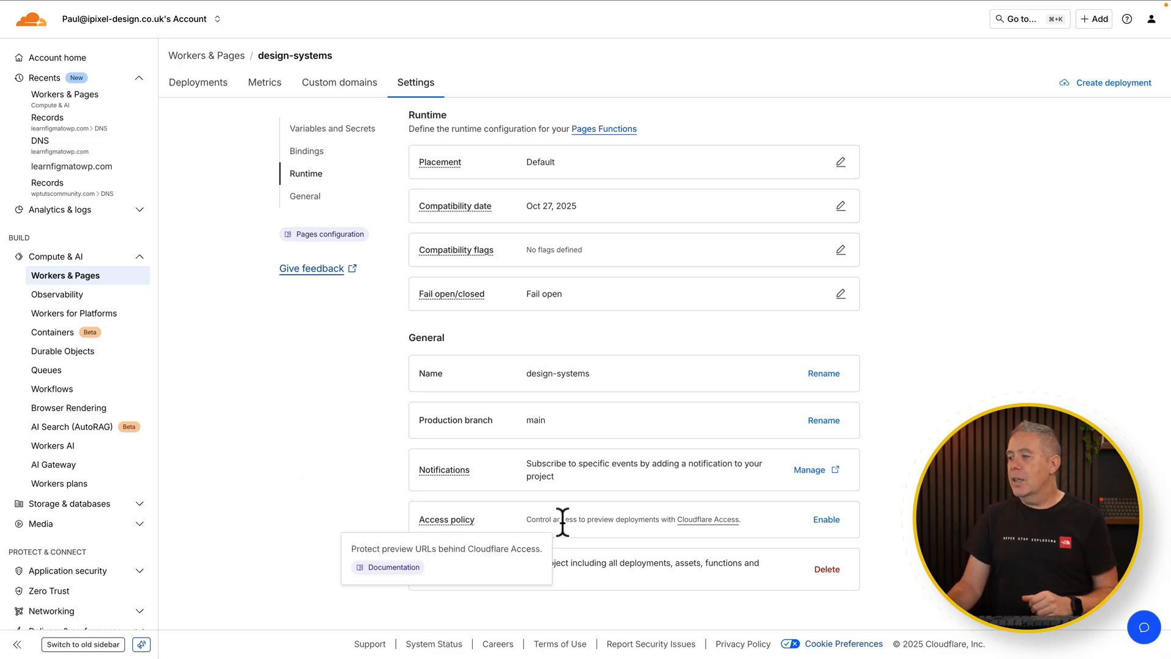
pyautogui.moveTo(826, 568)
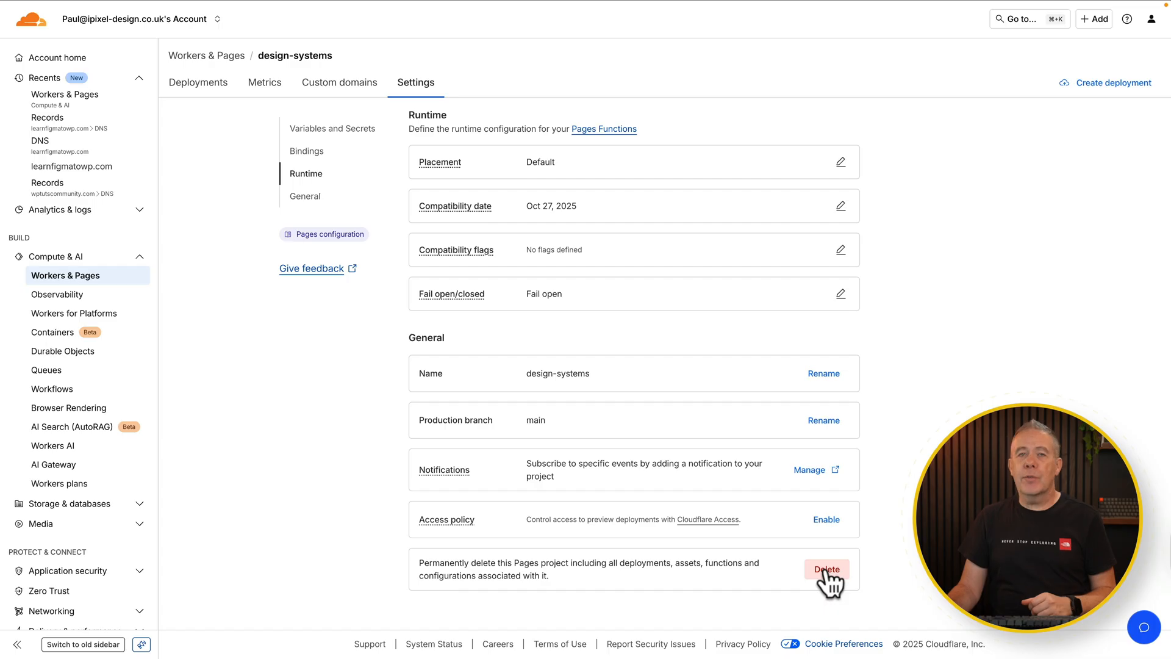